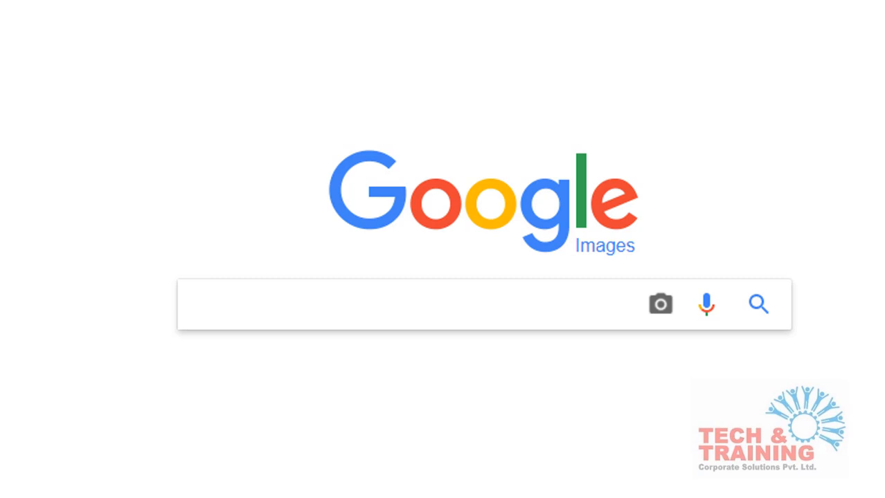
Search Google Images for 'Tajmahal'
click(415, 305)
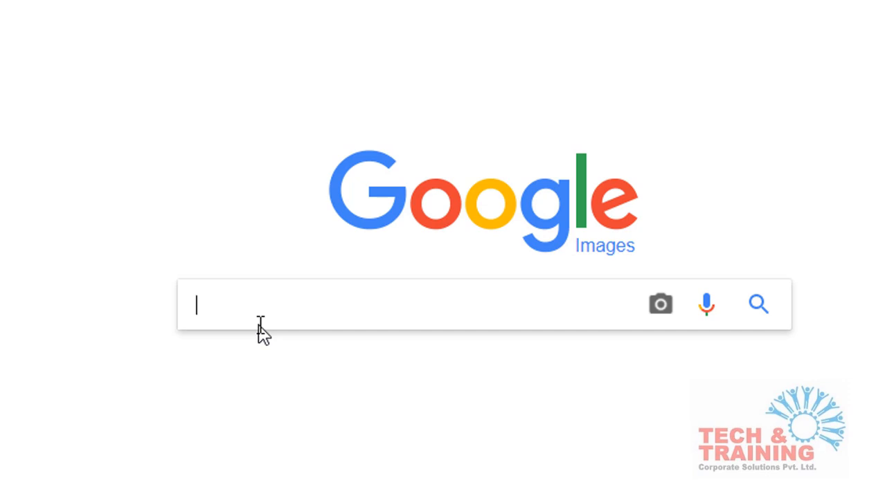
text(Tajmahal)
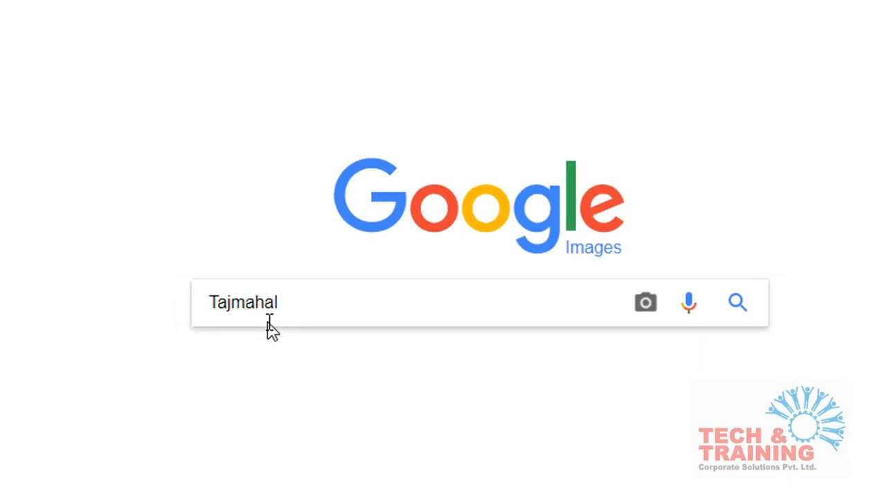
click(737, 303)
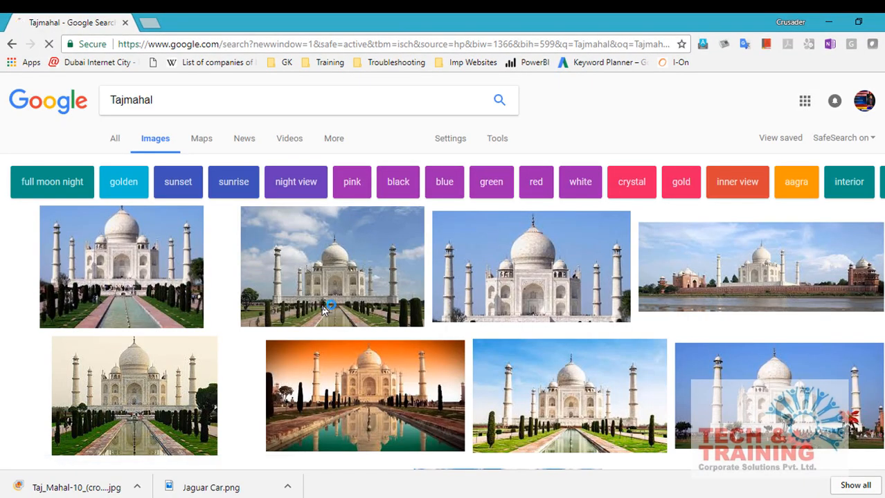
mouse_move(488, 302)
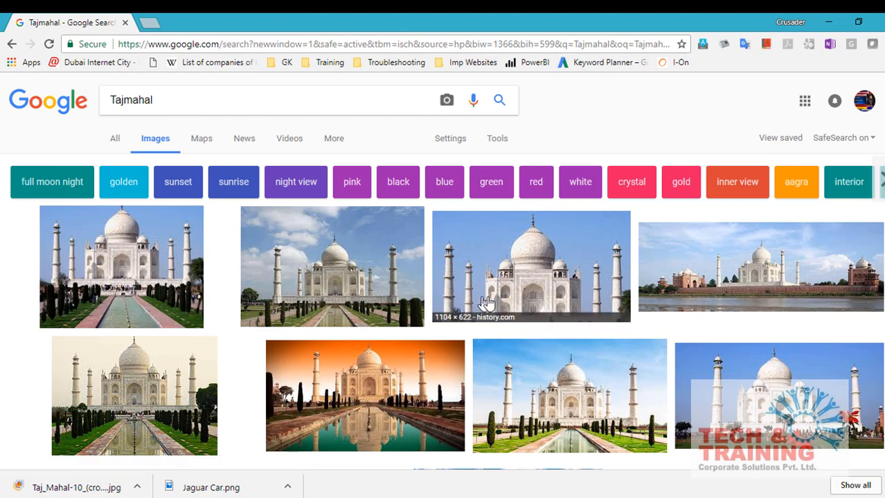
Preview the riverside Taj Mahal image from Wikipedia
click(759, 266)
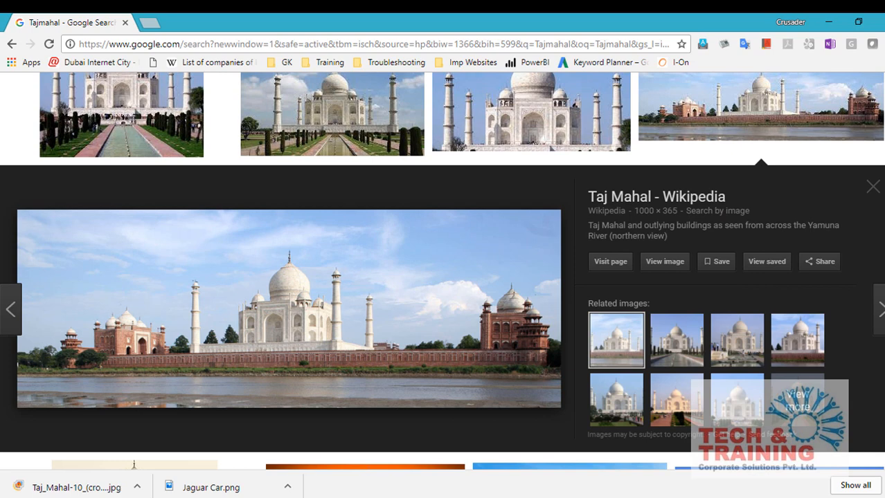
mouse_move(50, 164)
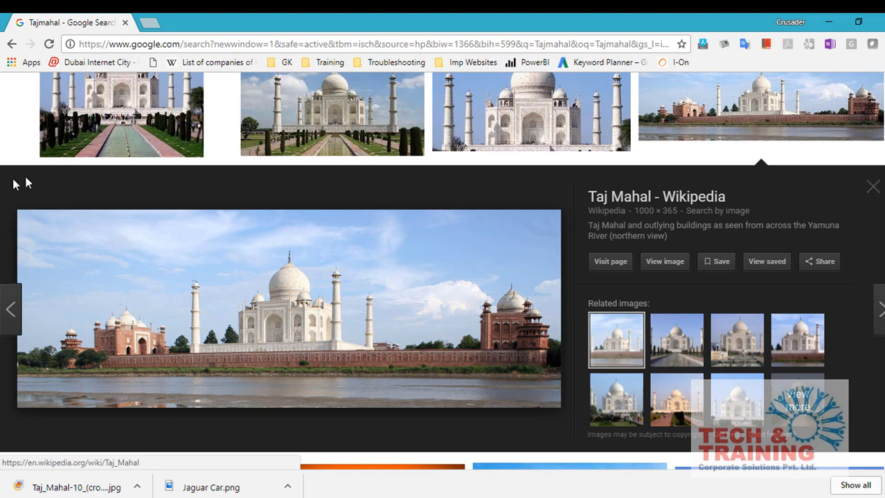
scroll(up, 3)
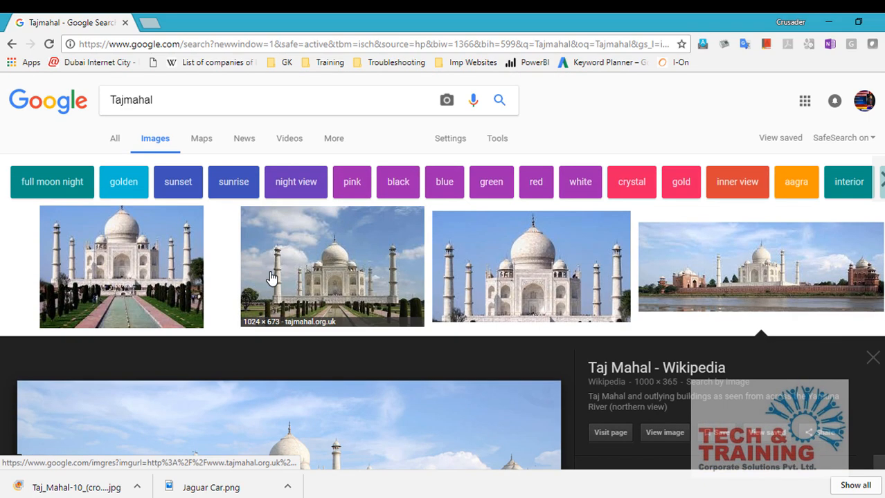
scroll(down, 3)
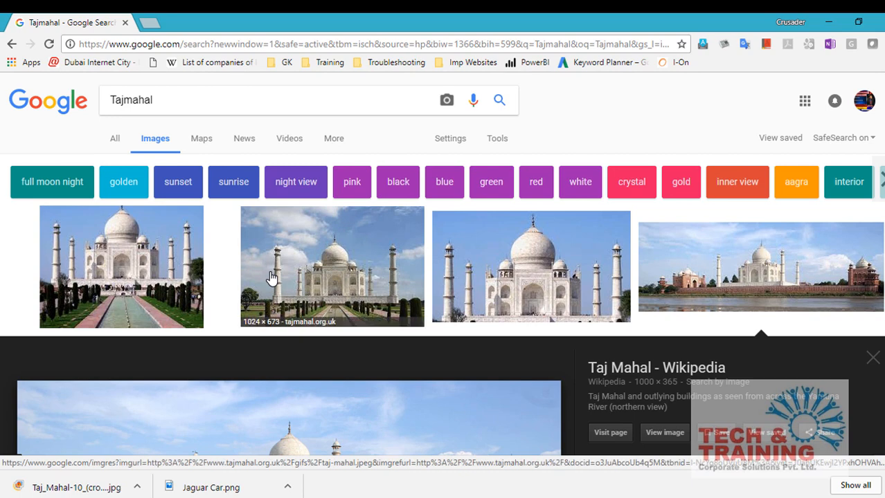
mouse_move(283, 261)
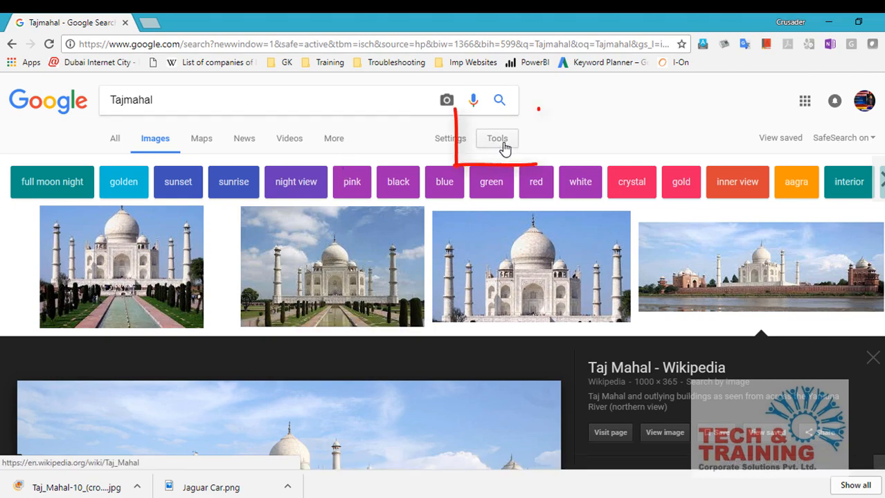
Choose Exactly… from the Tools Size filter to open the Exact size dialog
click(497, 138)
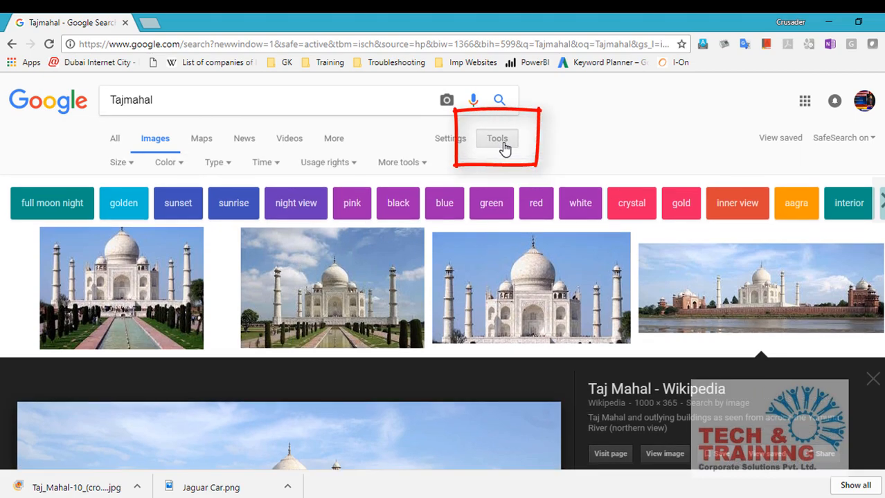
click(118, 162)
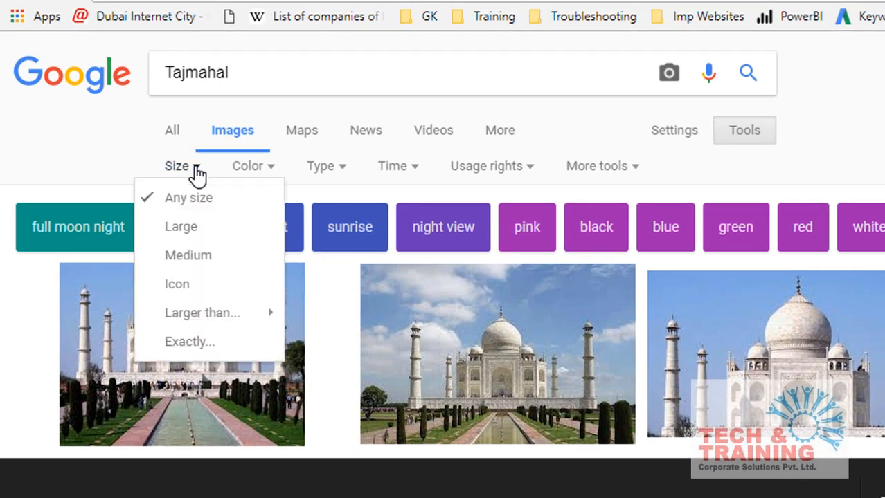
mouse_move(200, 229)
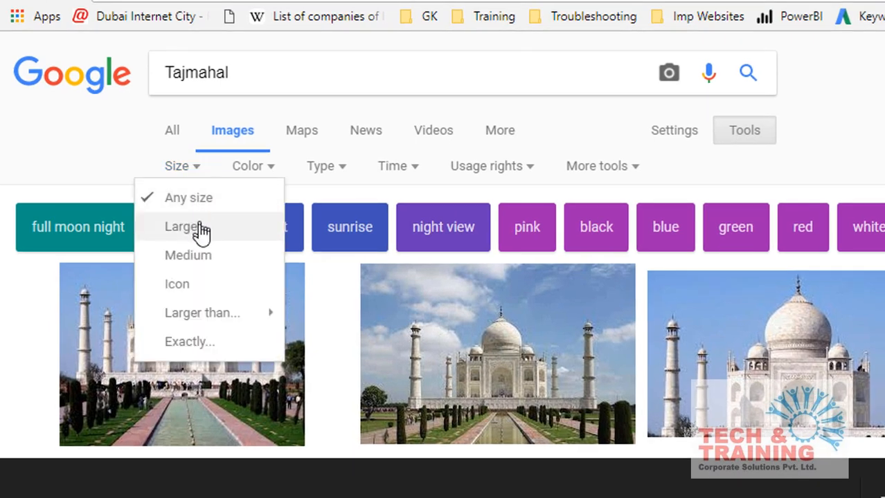
mouse_move(187, 255)
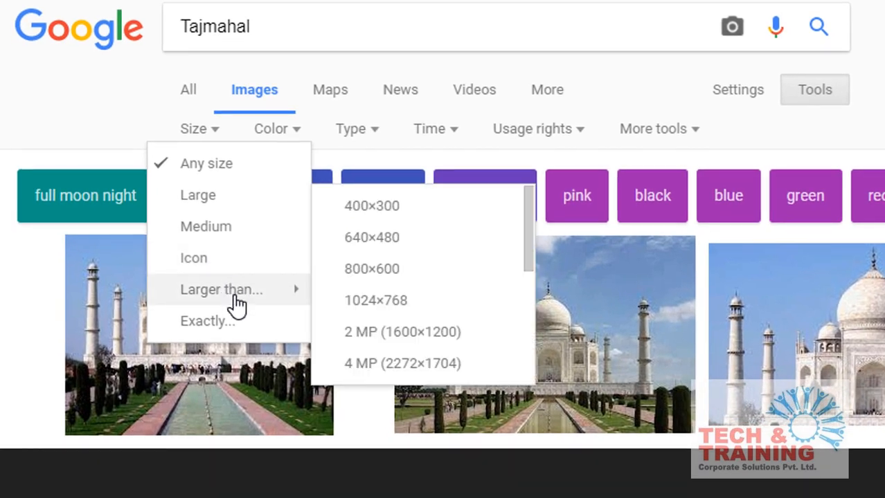
mouse_move(266, 310)
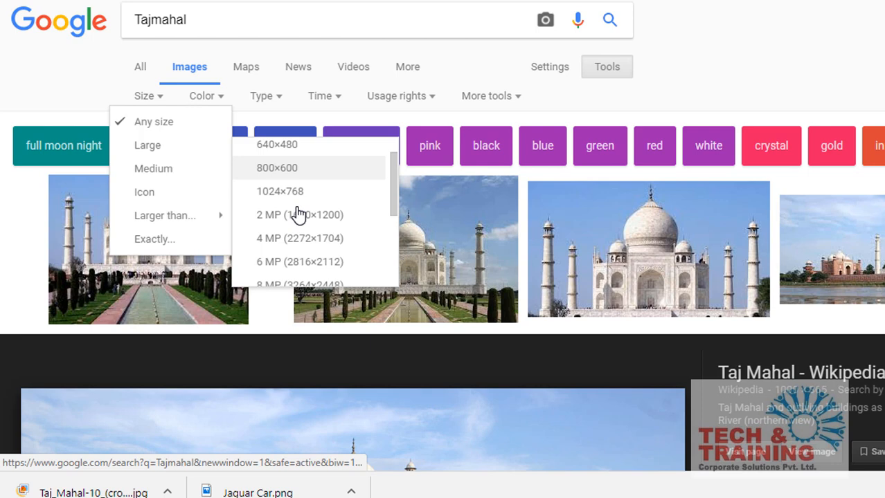
scroll(down, 3)
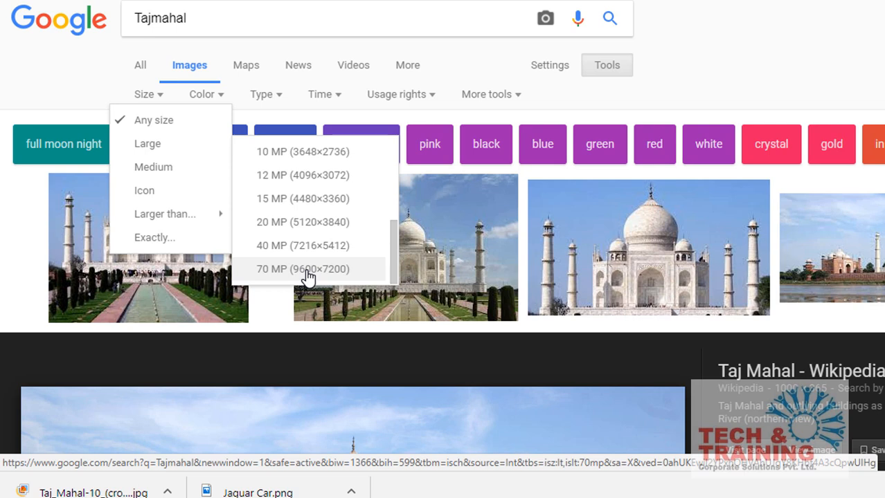
mouse_move(164, 214)
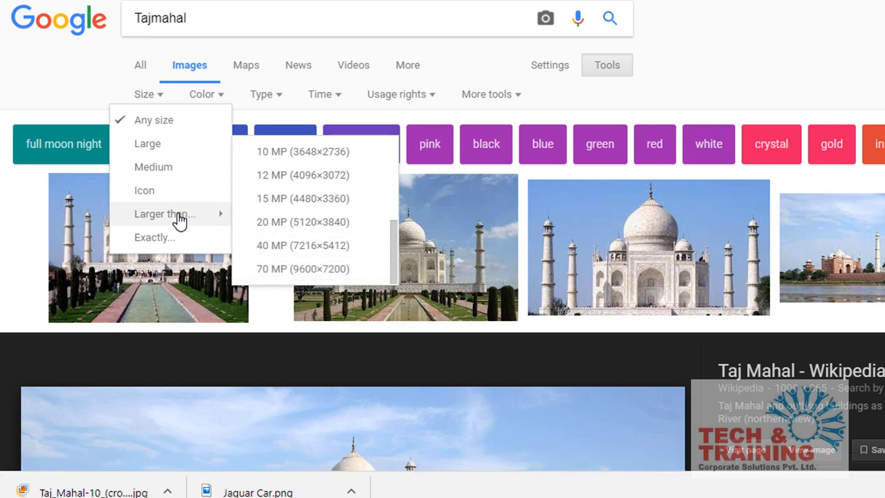
click(154, 237)
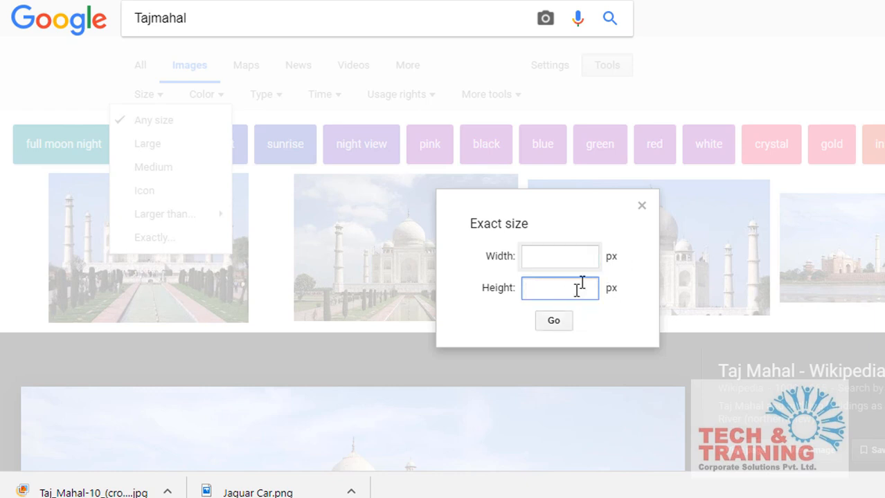
mouse_move(640, 220)
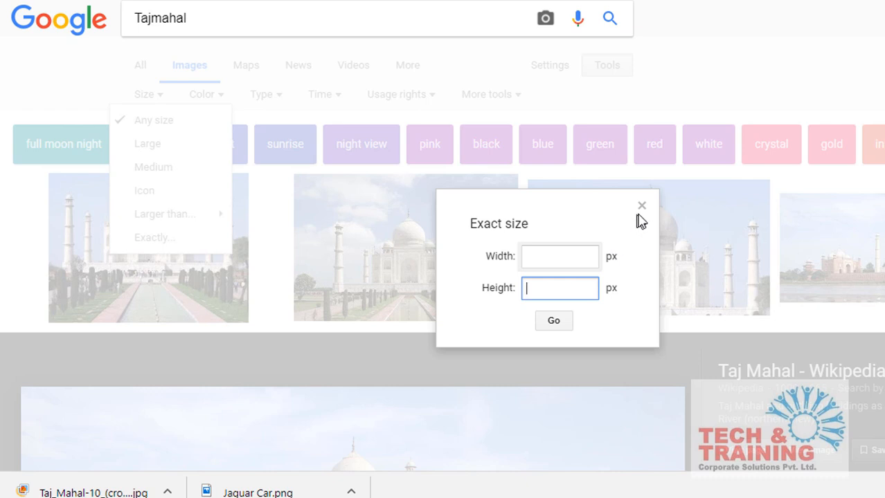
Dismiss the Exact size dialog and filter results to Black and white
click(641, 206)
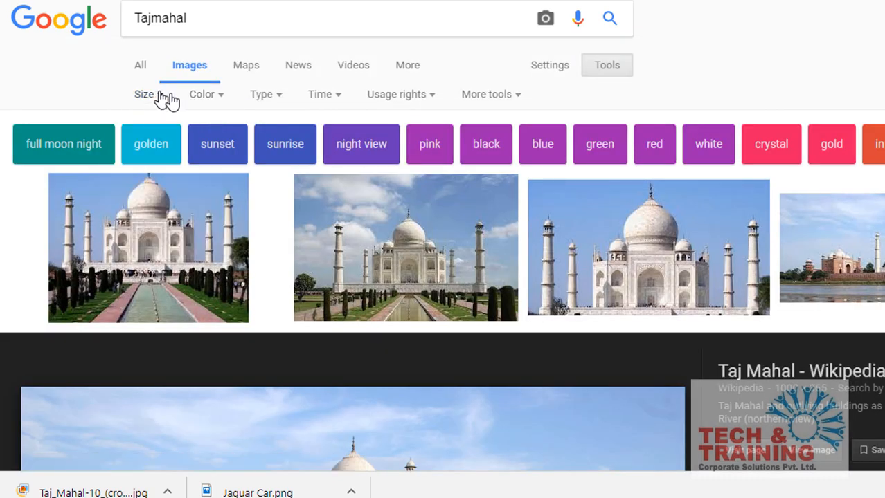
click(203, 94)
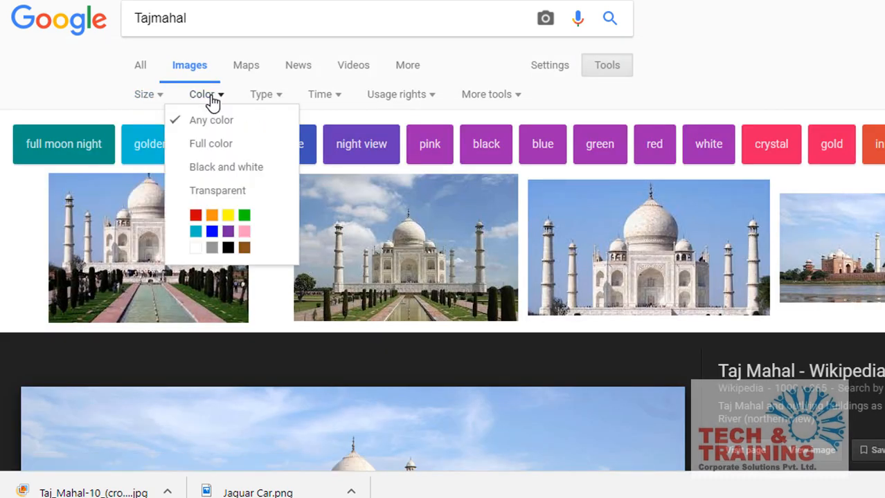
mouse_move(211, 143)
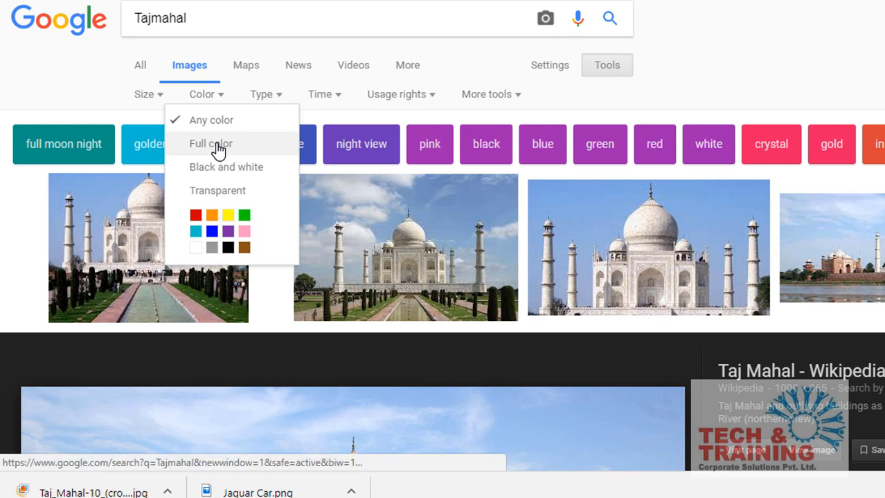
mouse_move(224, 167)
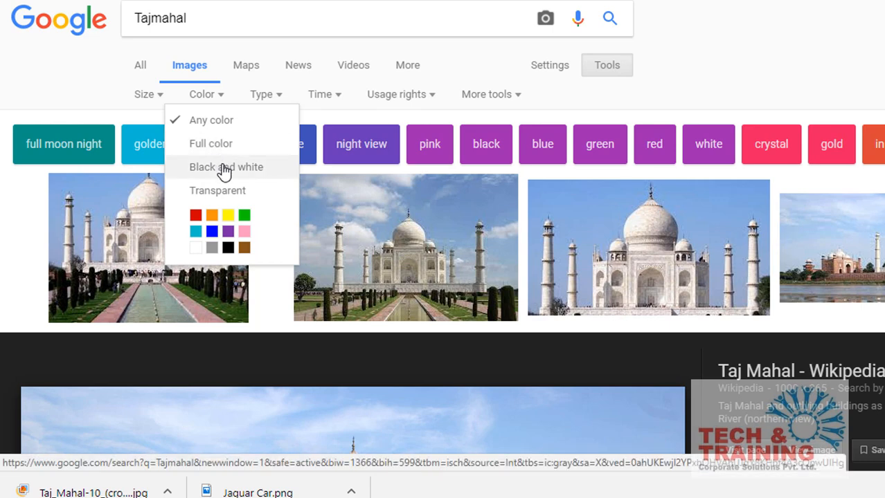
click(226, 167)
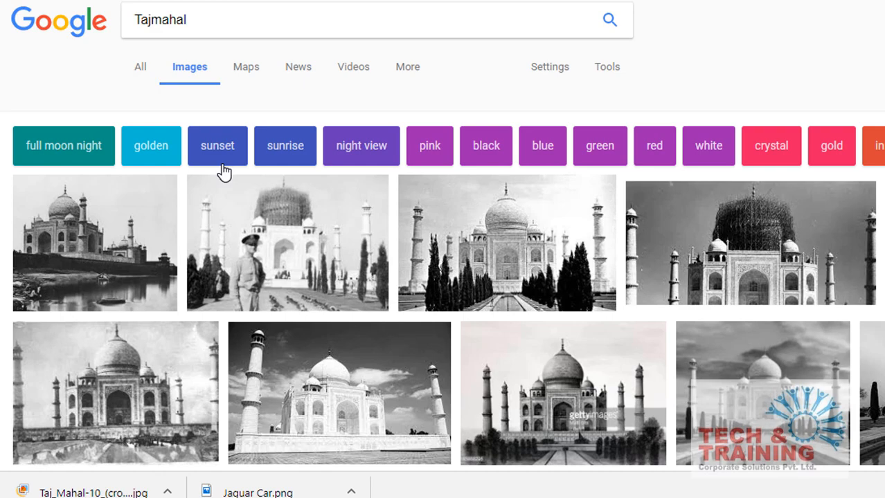
Browse the black-and-white results, then reset the colour filter to Any color
scroll(down, 3)
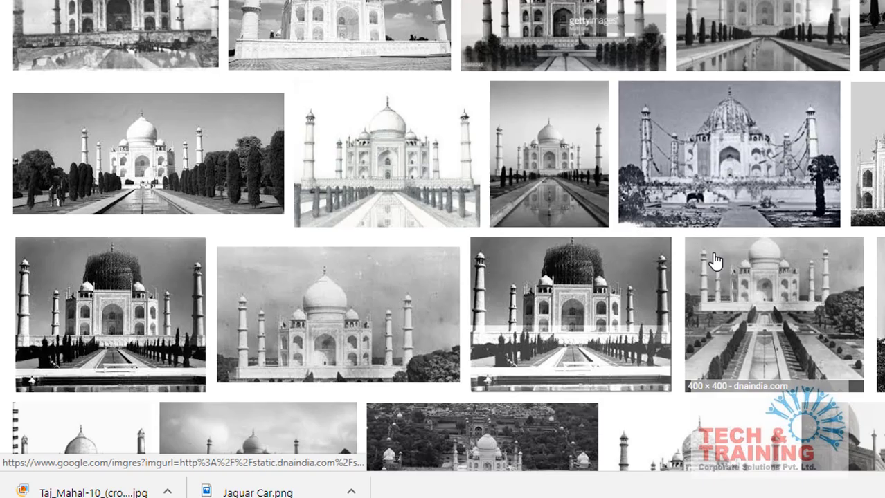
scroll(down, 3)
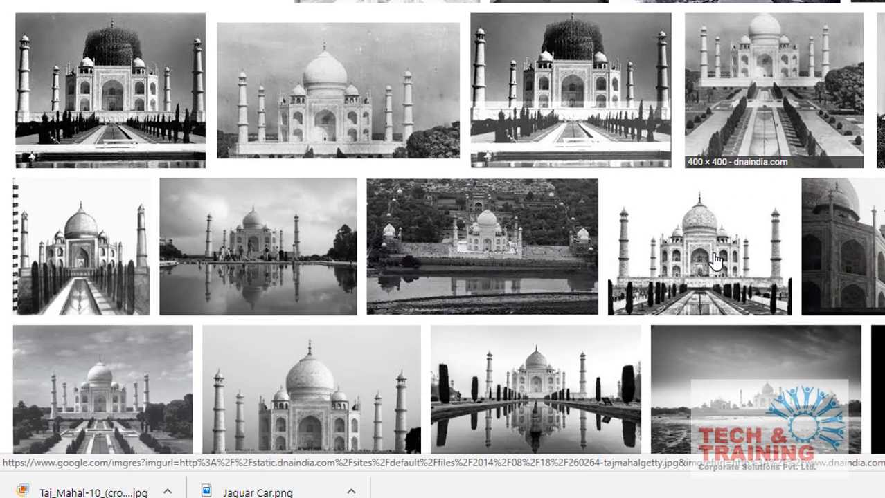
scroll(down, 3)
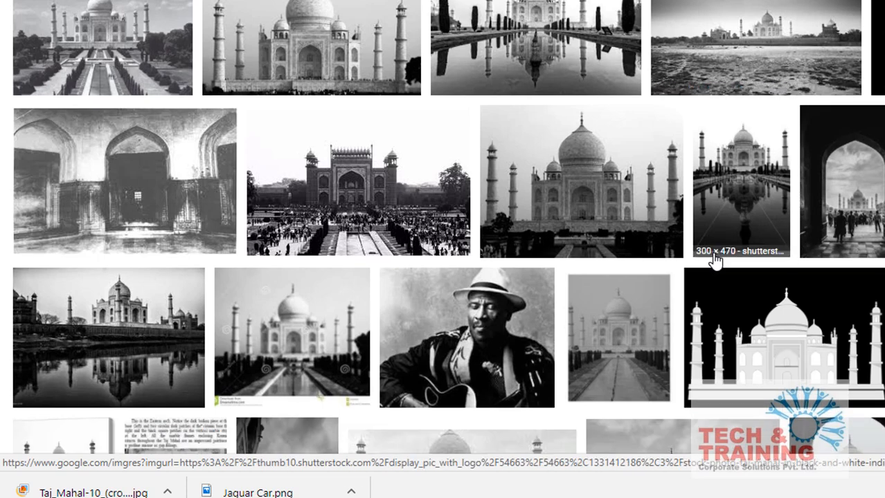
scroll(up, 3)
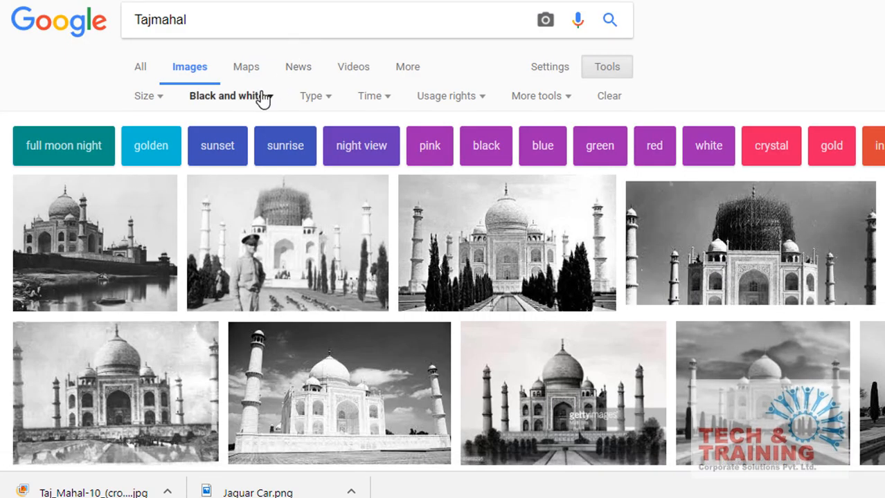
click(227, 95)
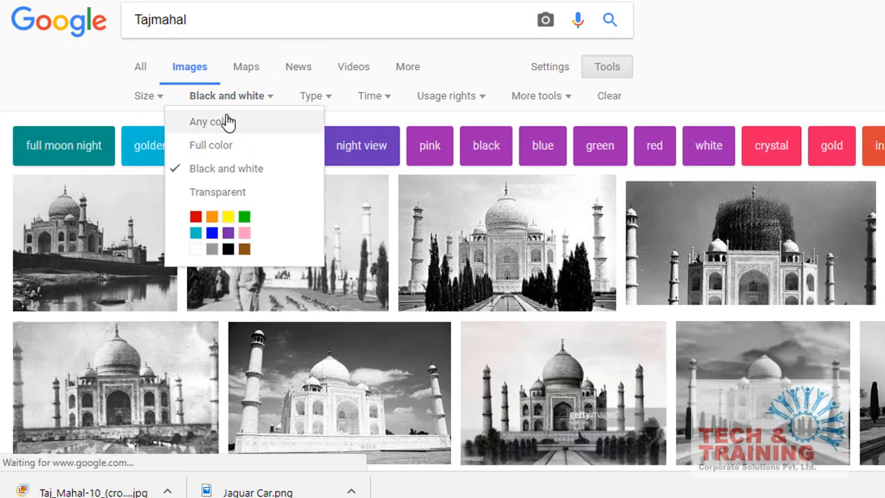
click(207, 122)
text(jaguar car)
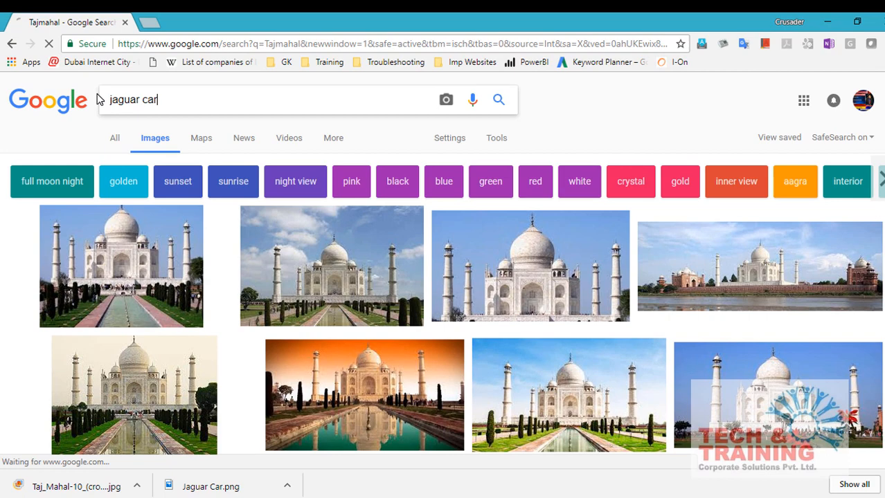
Search for 'jaguar car' and preview the silver Jaguar I-PACE concept photo
key(Return)
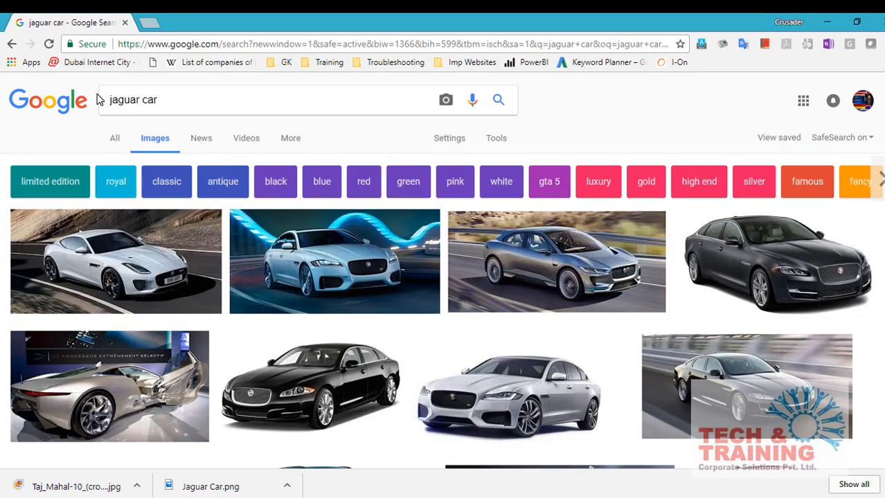
mouse_move(235, 160)
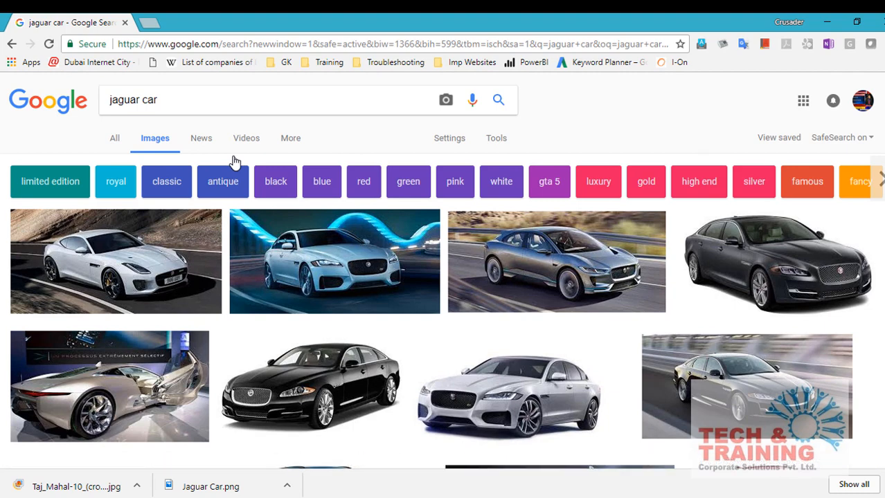
mouse_move(114, 381)
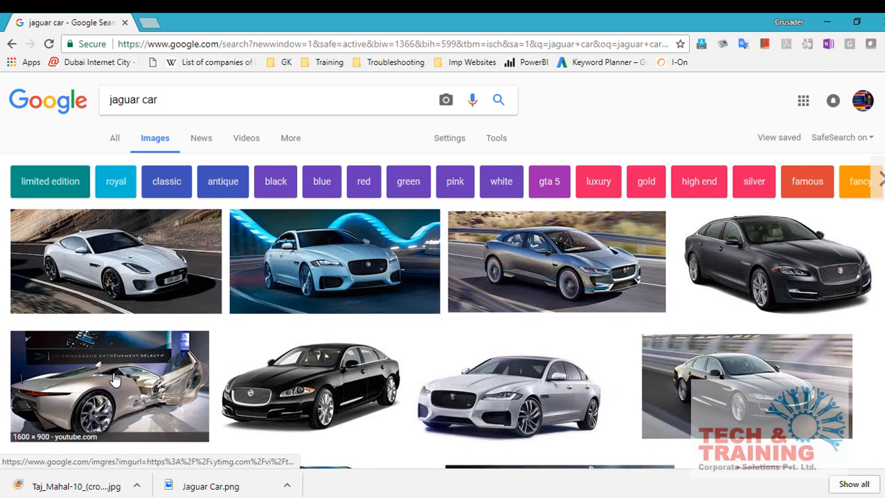
click(555, 261)
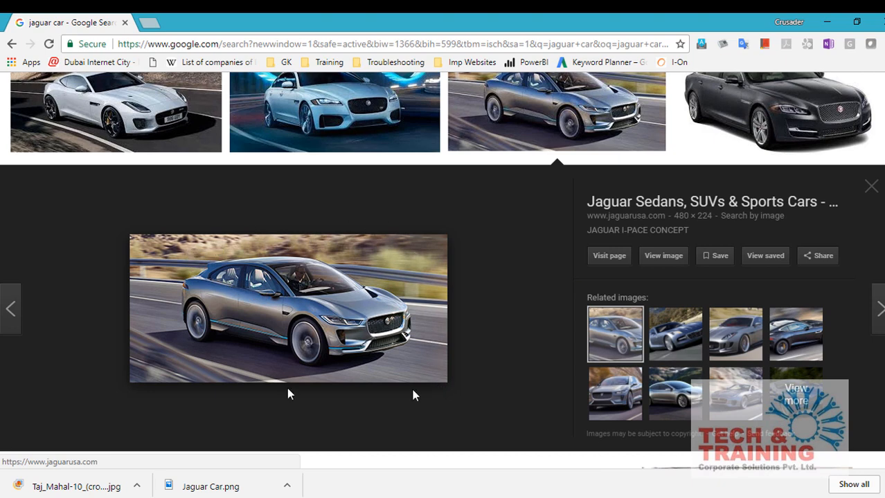
mouse_move(225, 291)
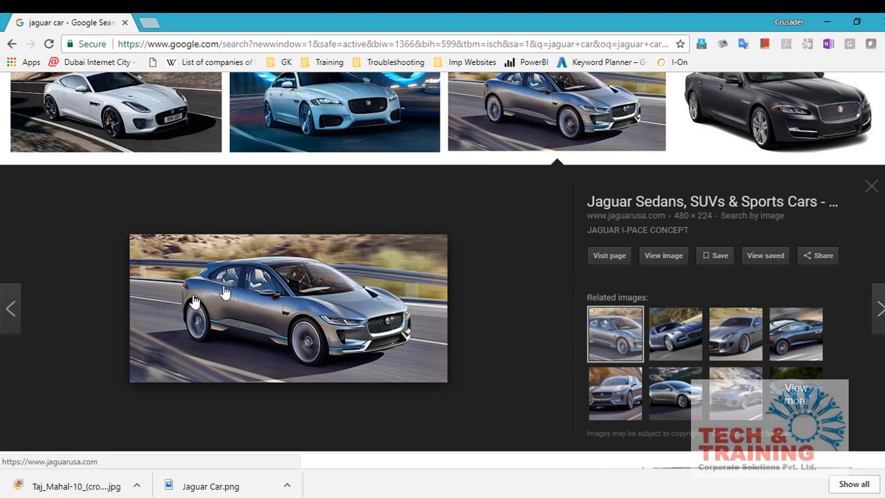
mouse_move(365, 199)
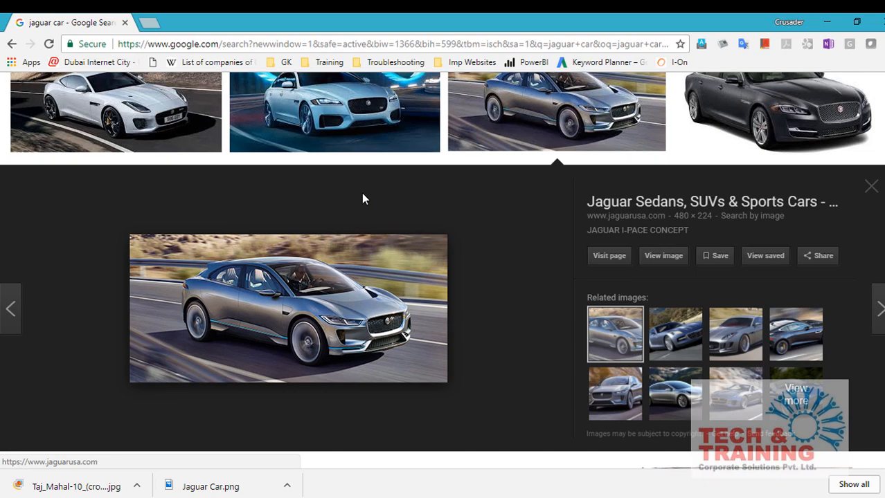
scroll(up, 3)
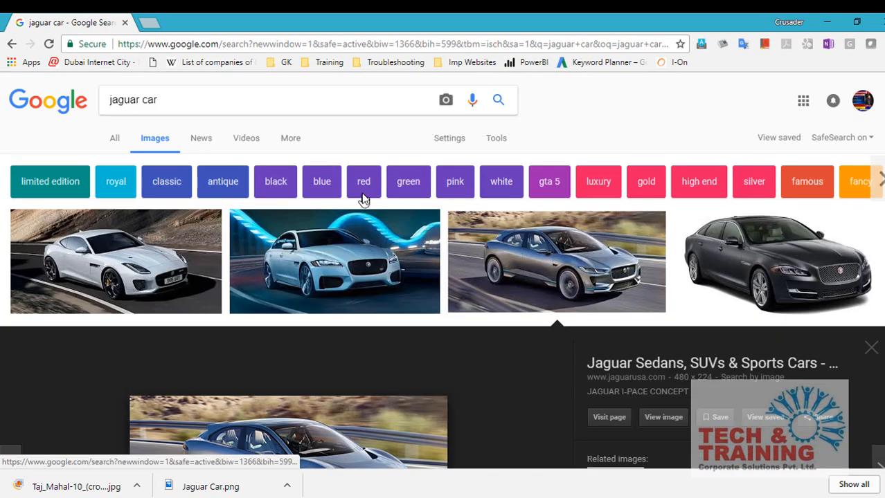
mouse_move(497, 138)
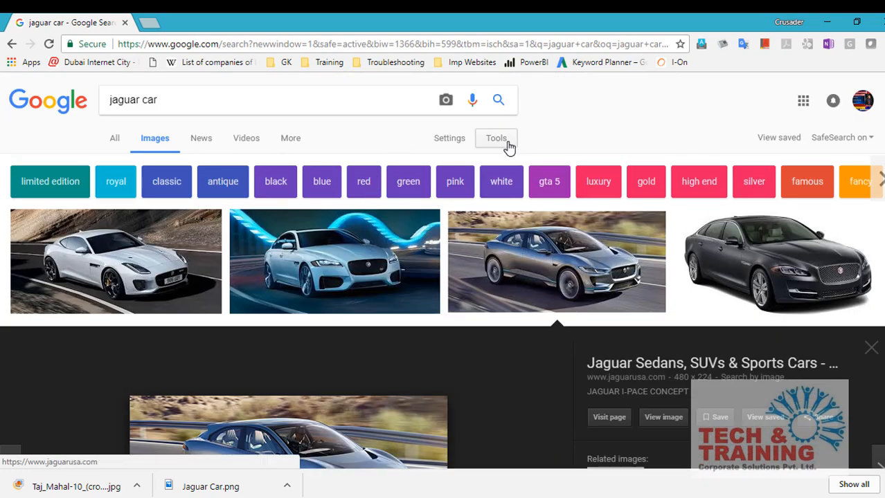
Set the Color filter to Transparent for the jaguar car results
click(495, 137)
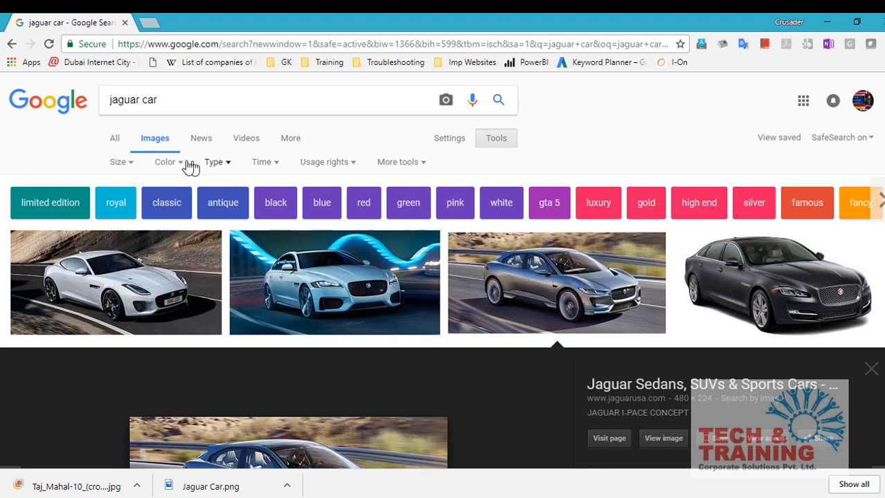
click(166, 161)
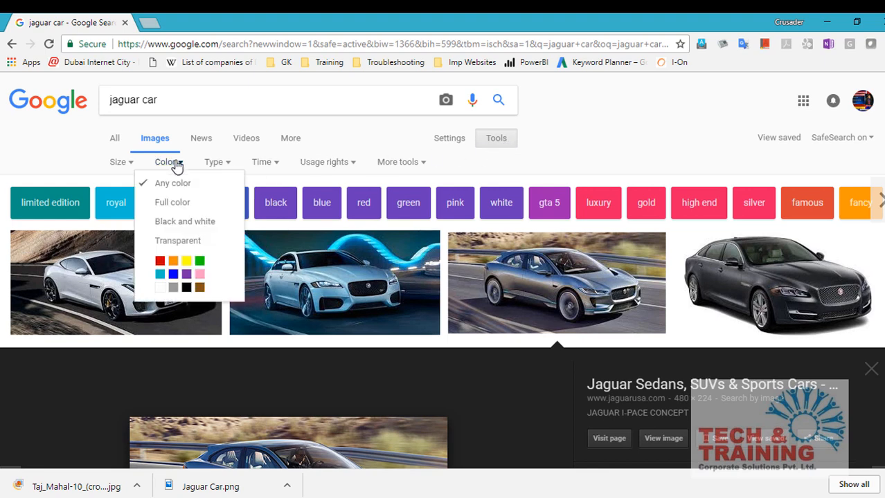
mouse_move(178, 240)
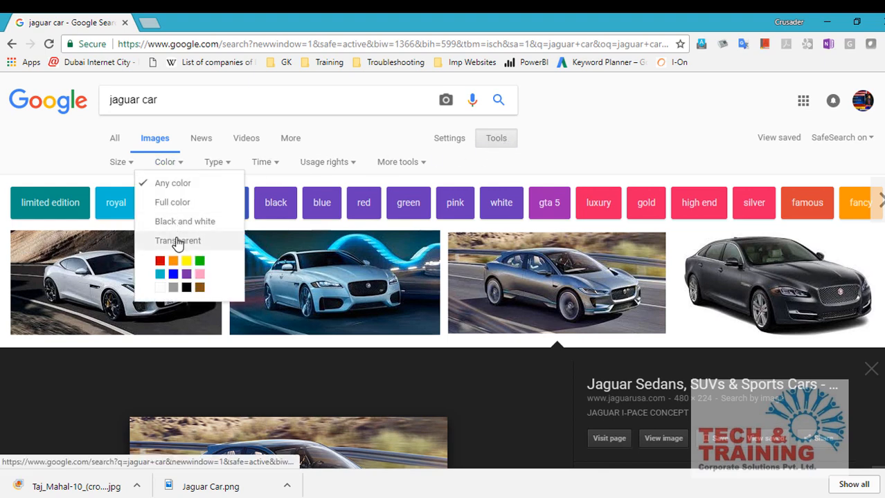
click(177, 240)
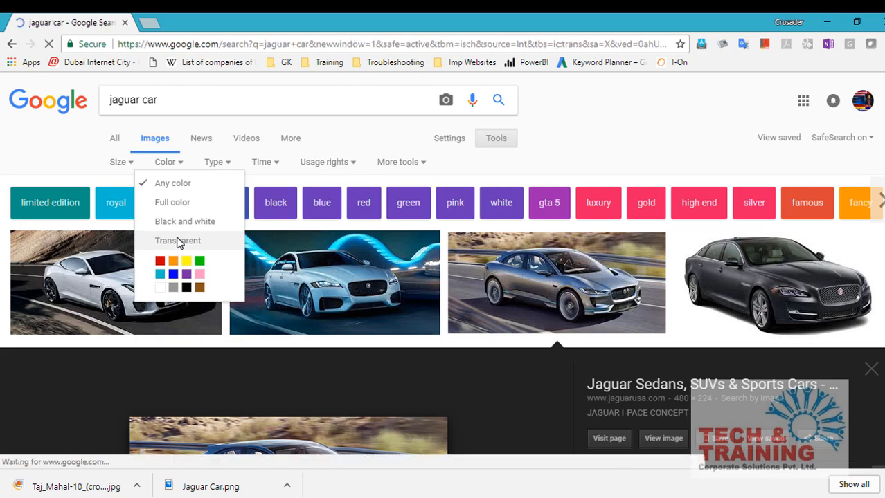
click(178, 240)
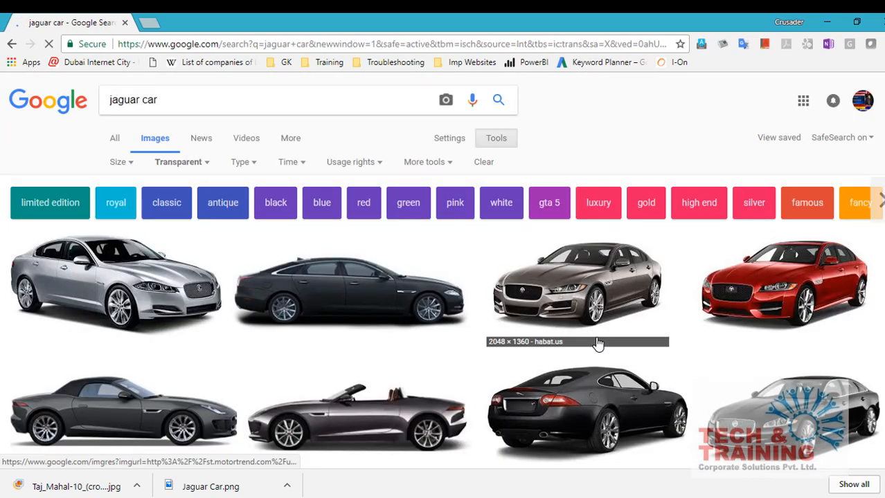
Preview the white Jaguar XF image from Carpathy
scroll(down, 3)
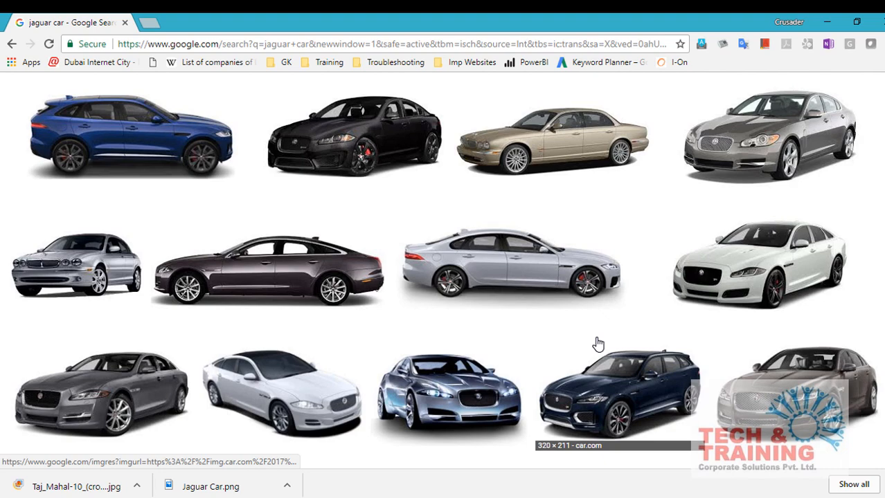
scroll(down, 3)
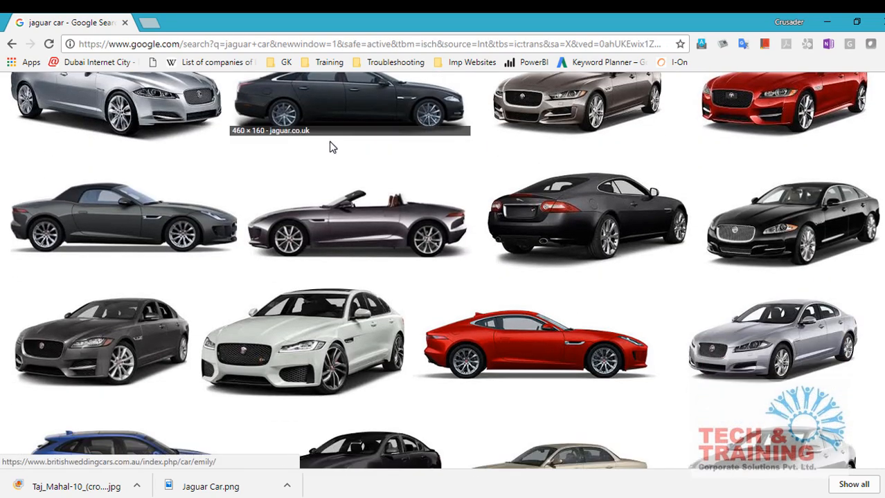
mouse_move(319, 360)
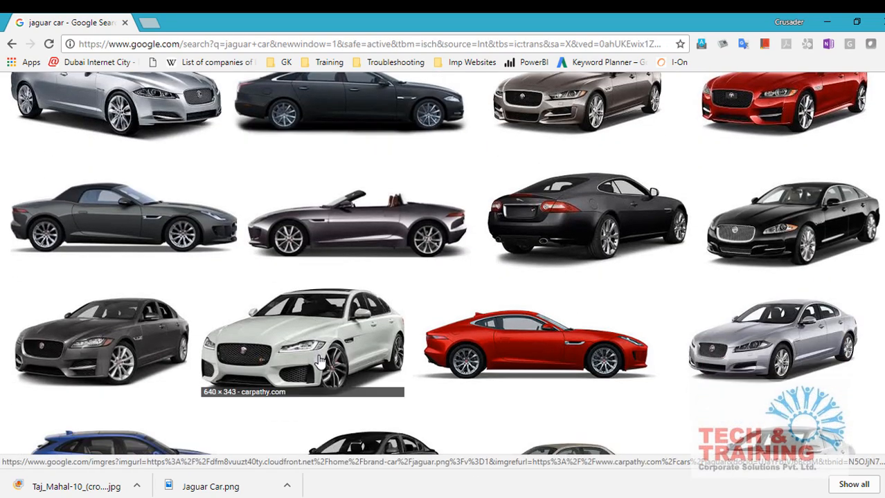
click(302, 339)
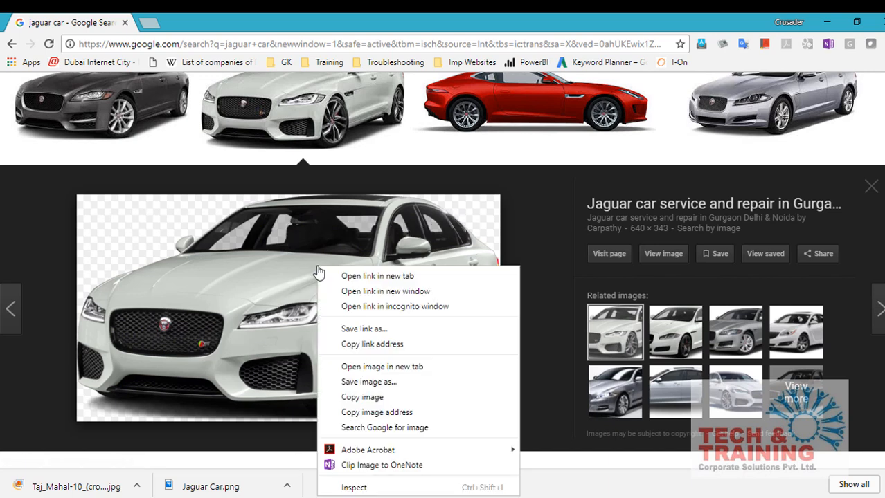
mouse_move(151, 277)
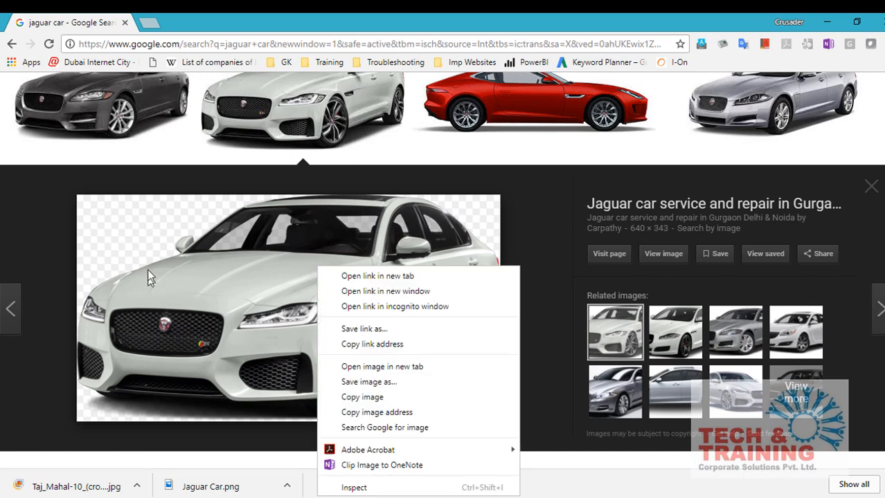
mouse_move(325, 246)
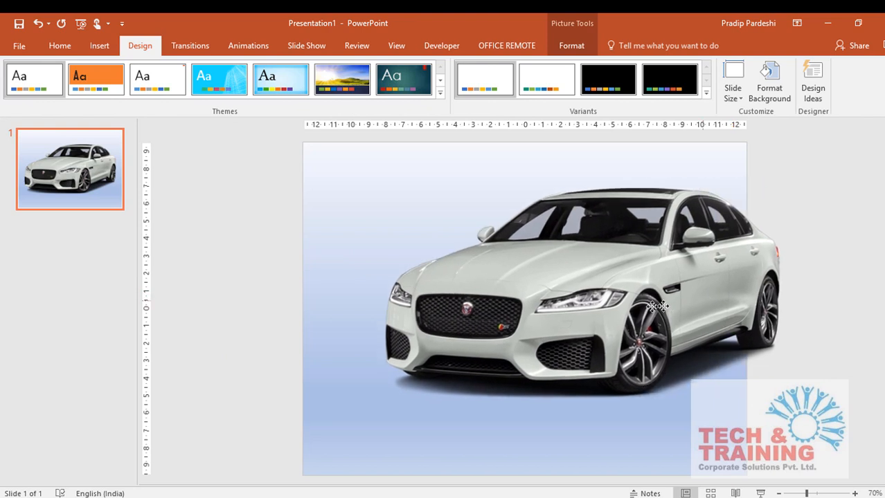
Drag the white Jaguar car image into position over the blue gradient background
drag(657, 307, 360, 279)
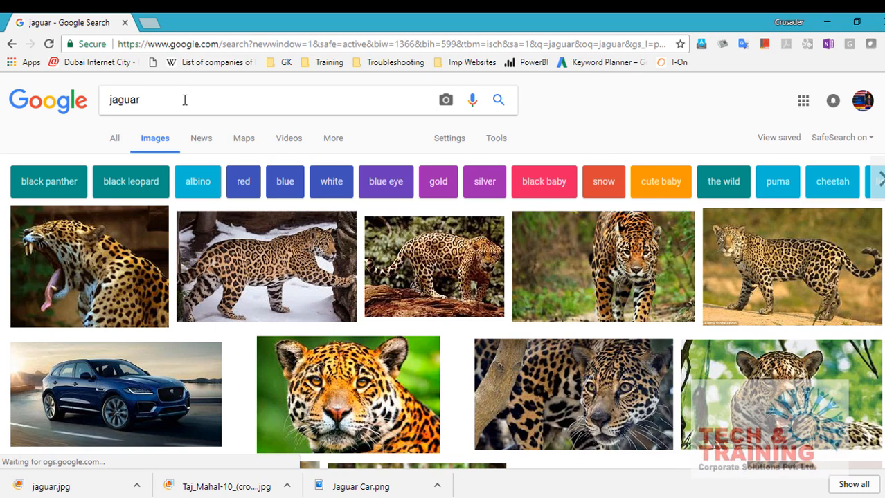
mouse_move(495, 137)
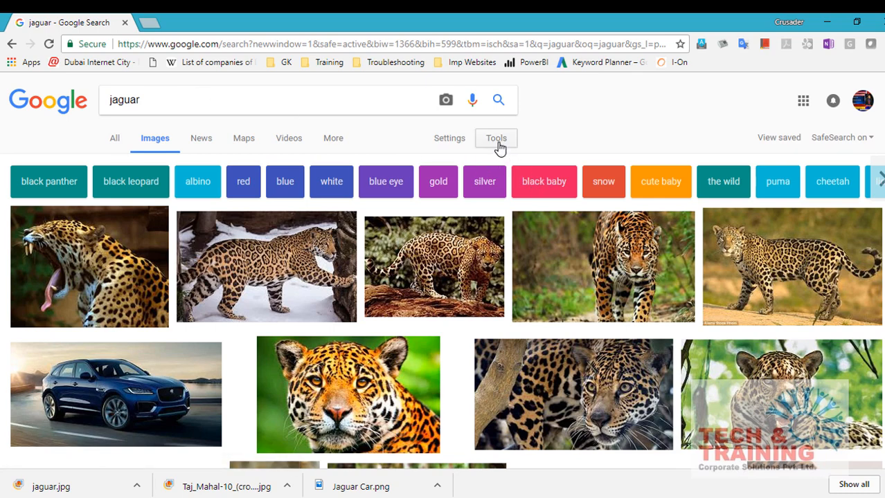
Set the Type filter to Line drawing and browse the jaguar results
click(496, 138)
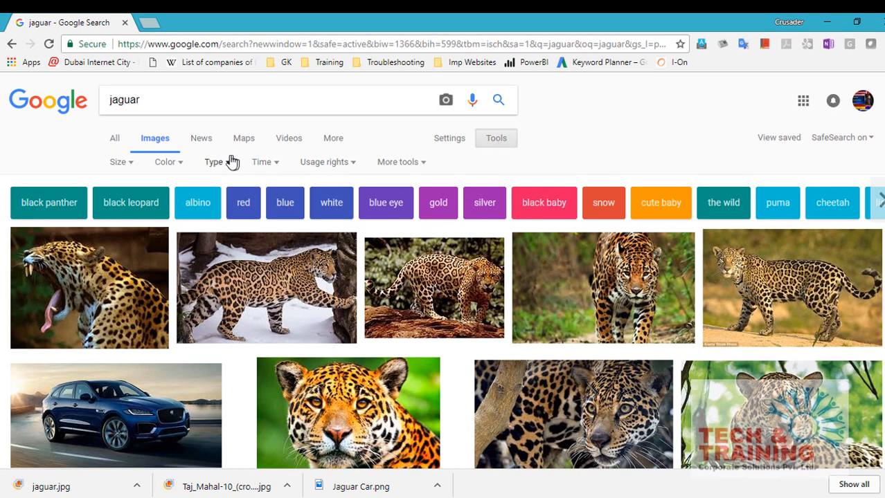
click(216, 161)
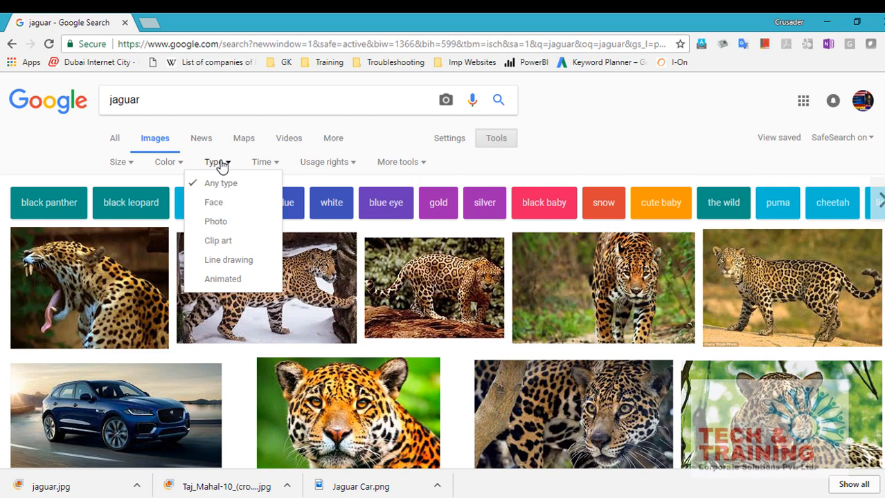
mouse_move(228, 259)
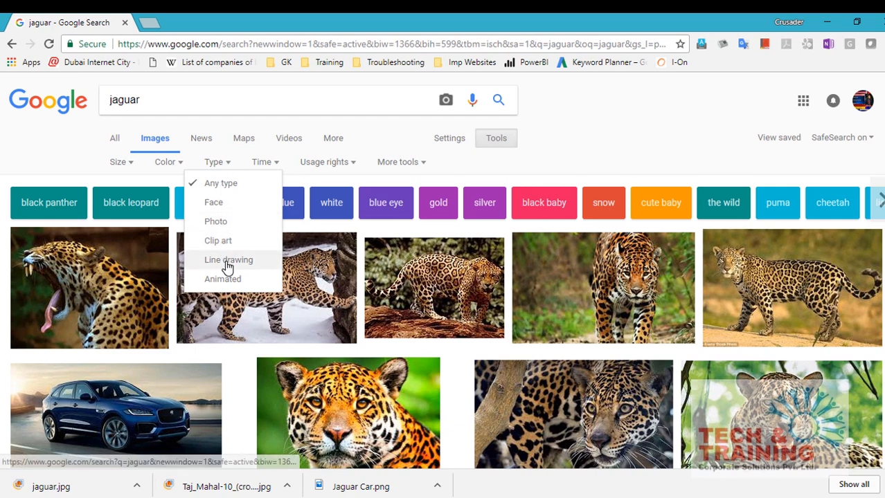
click(229, 259)
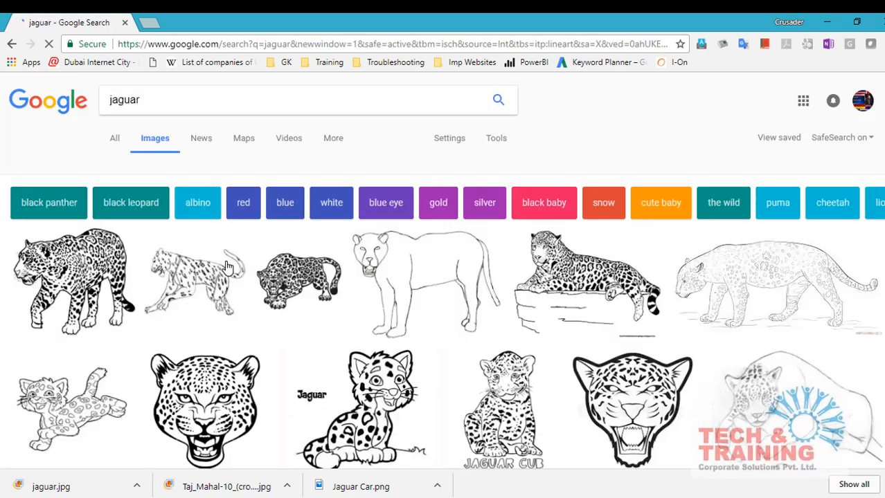
scroll(down, 3)
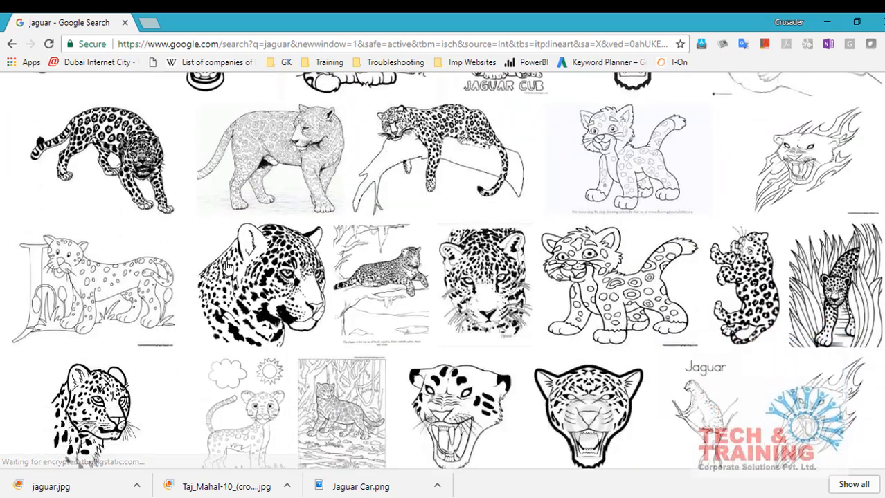
scroll(down, 3)
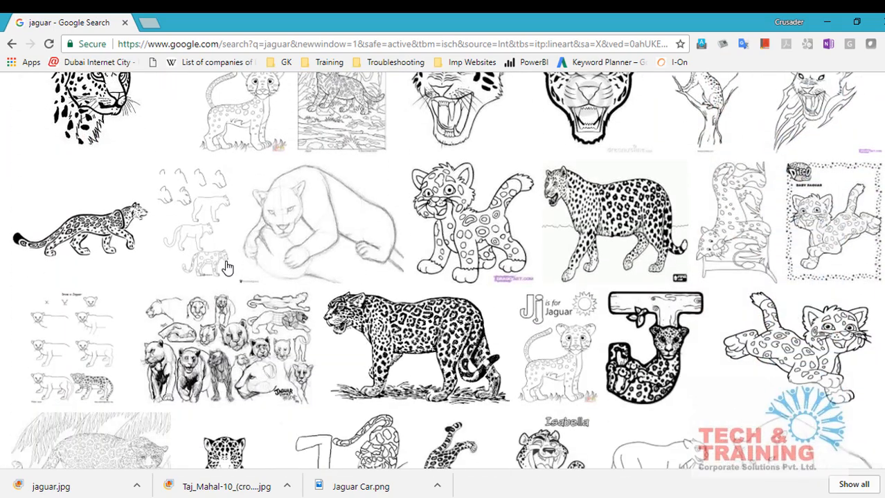
scroll(down, 3)
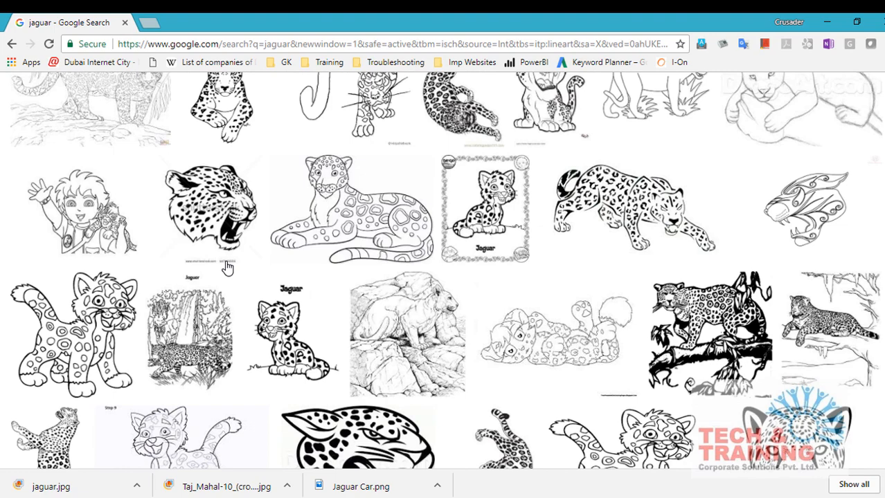
scroll(up, 3)
text(diwali)
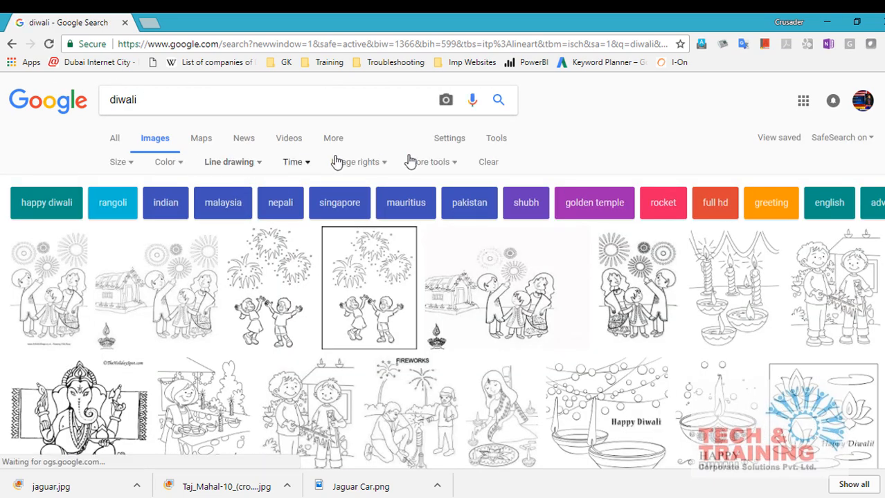
click(228, 162)
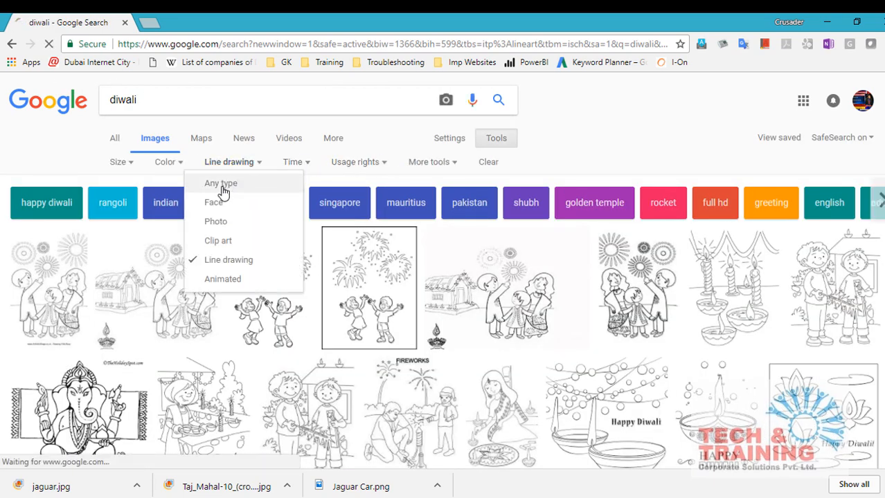
click(221, 183)
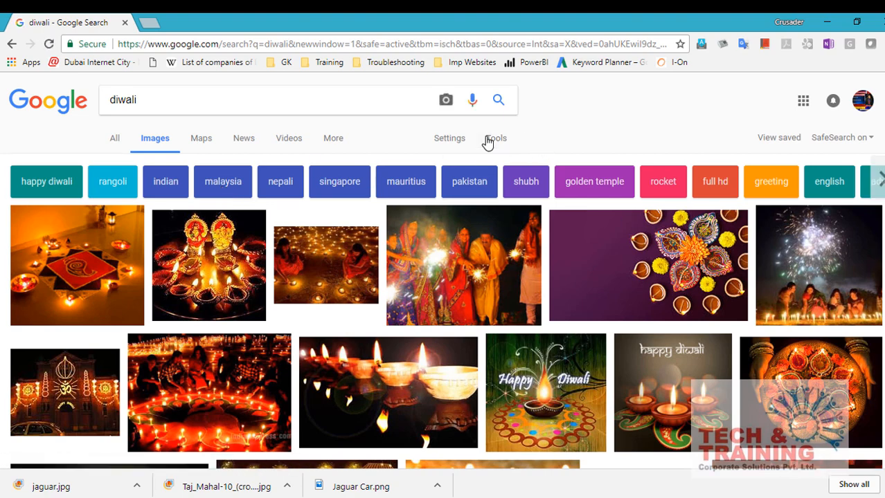
click(494, 138)
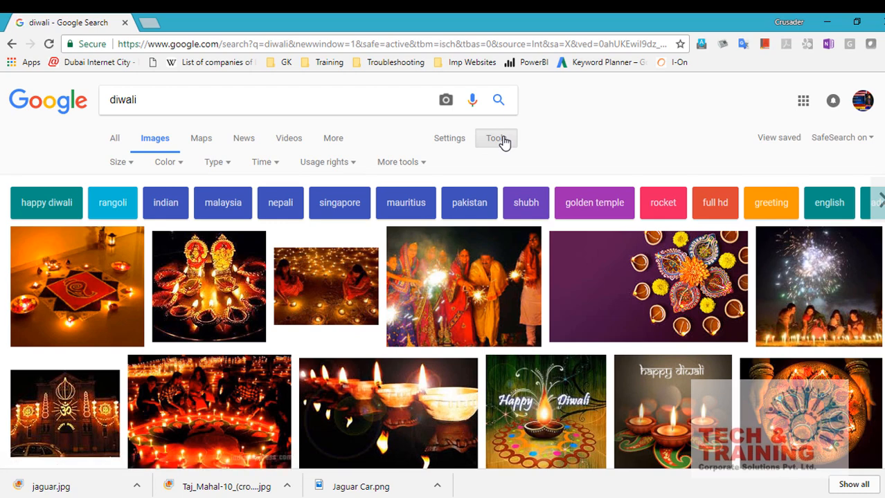
click(213, 161)
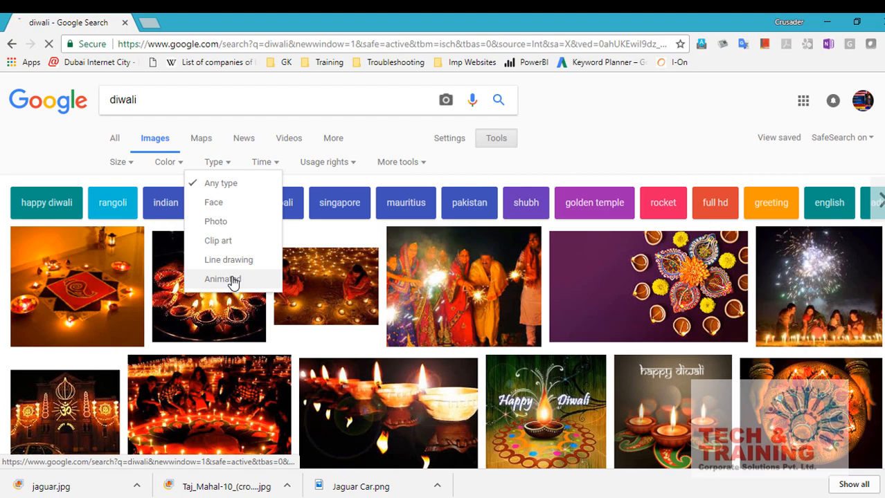
click(223, 279)
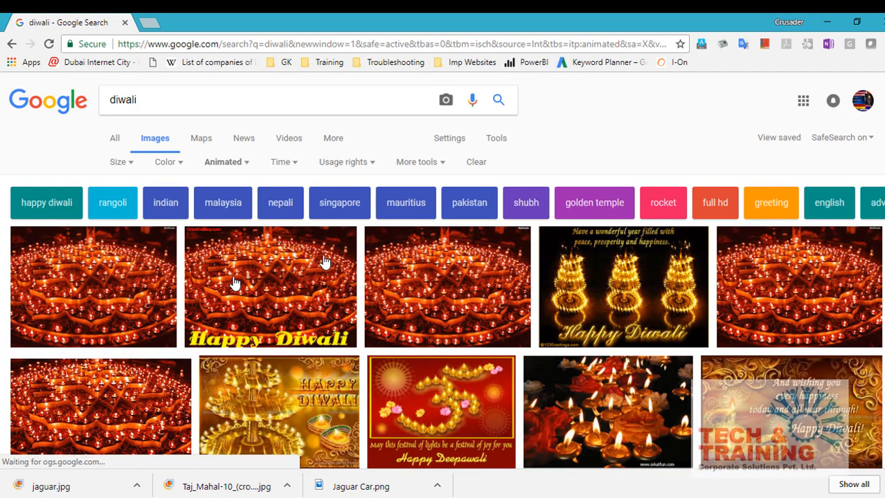
scroll(down, 3)
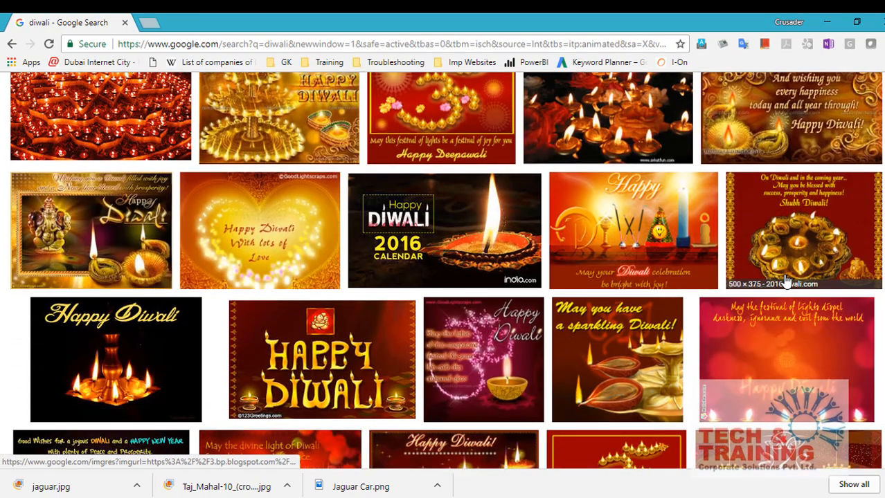
scroll(down, 3)
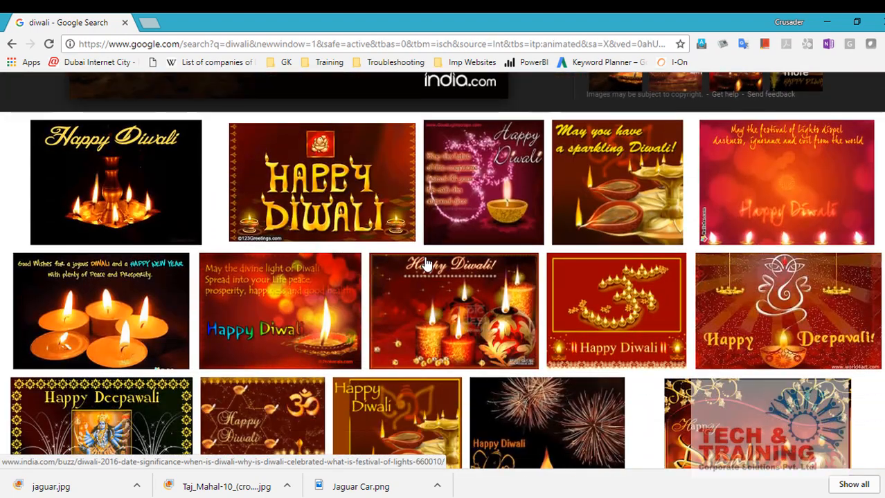
scroll(down, 3)
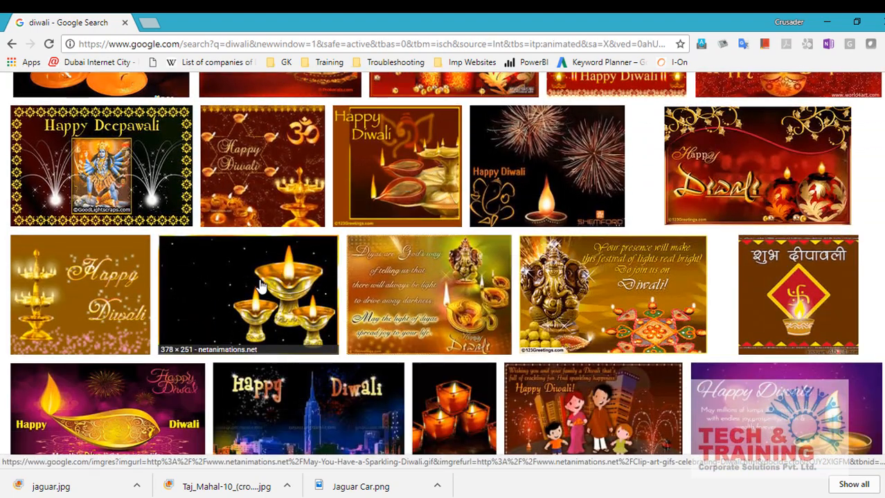
click(248, 294)
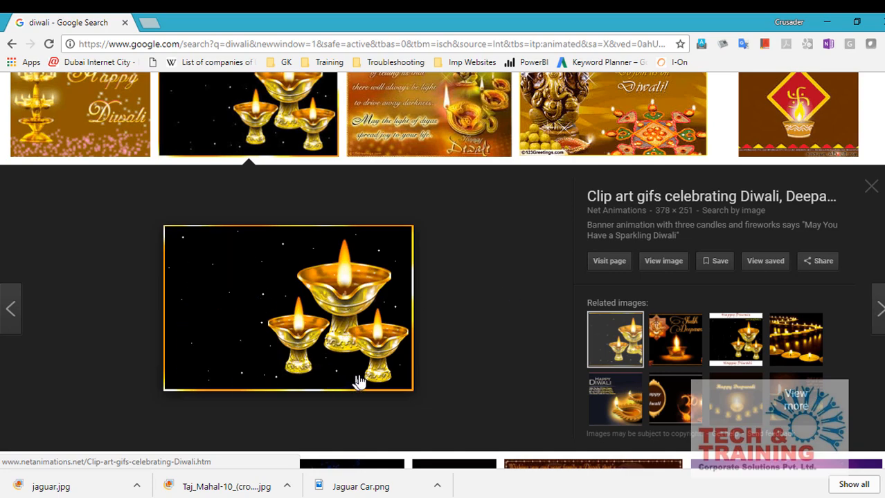
click(871, 186)
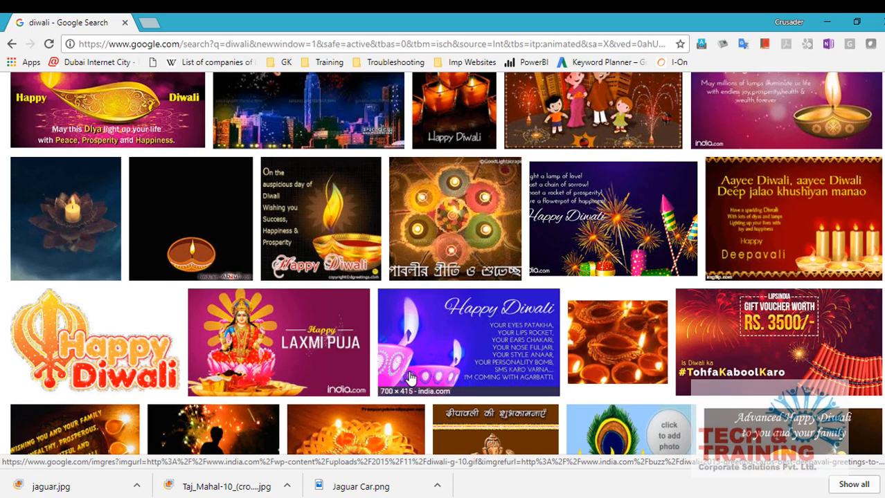
scroll(up, 3)
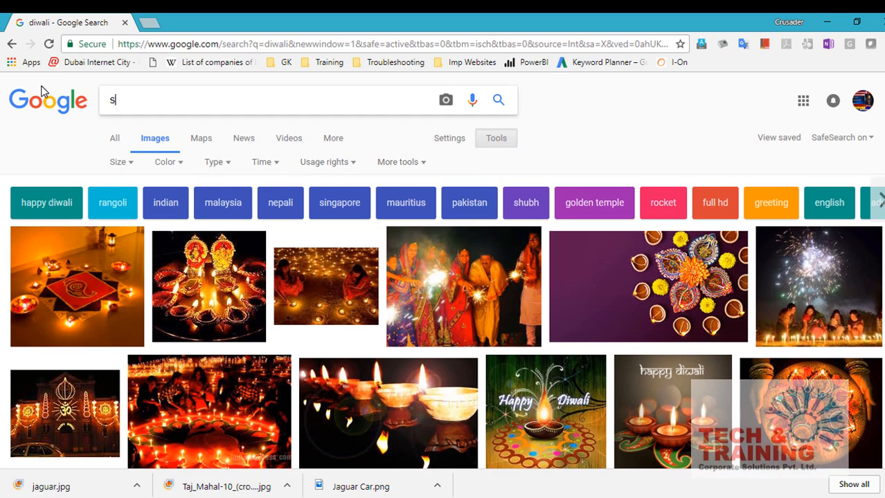
Search for 'smiling face' and scroll through the emoji and photo results
text(smiling face)
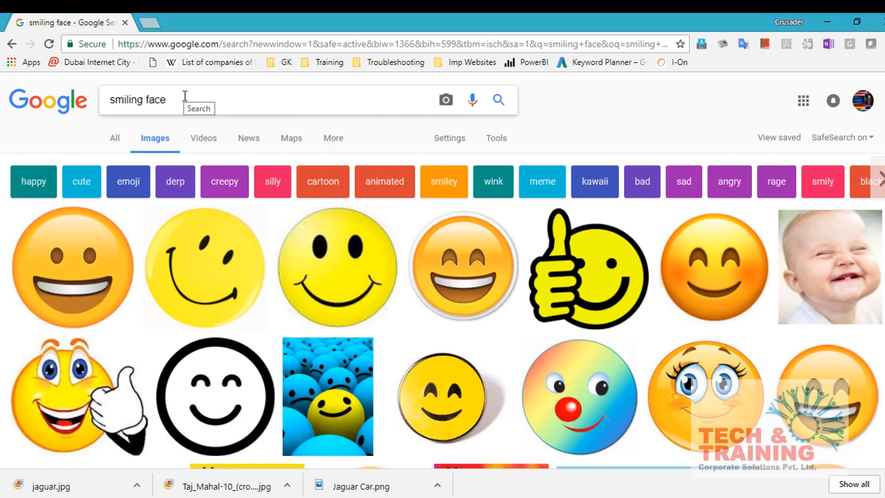
scroll(down, 3)
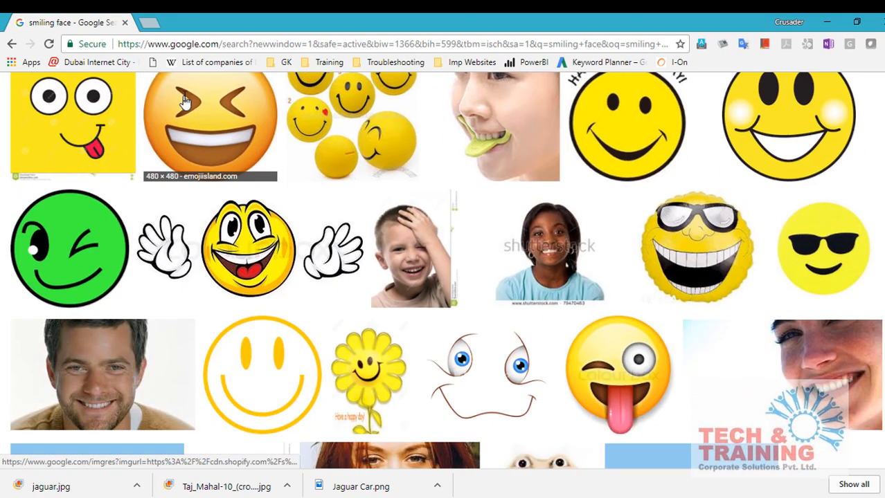
mouse_move(549, 249)
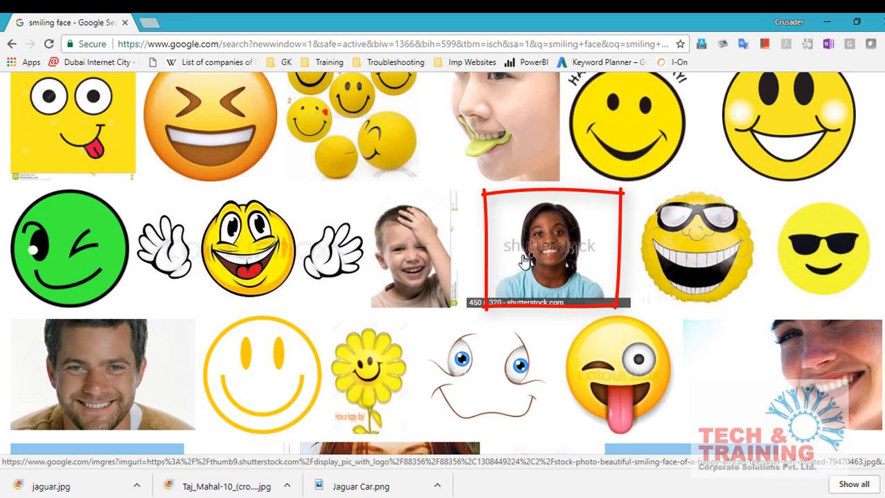
scroll(down, 3)
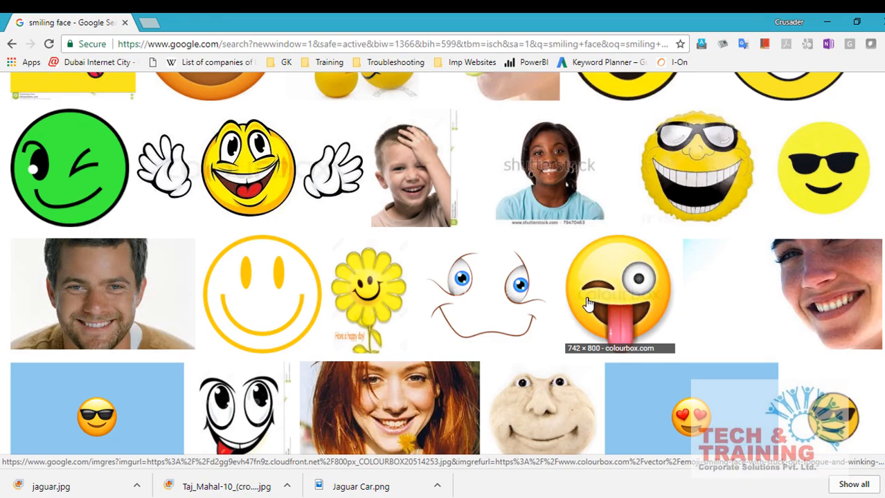
scroll(down, 3)
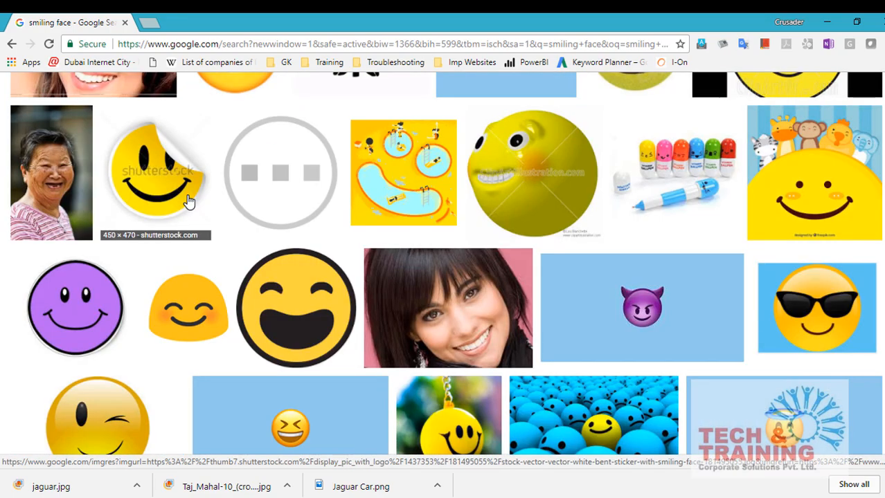
scroll(up, 3)
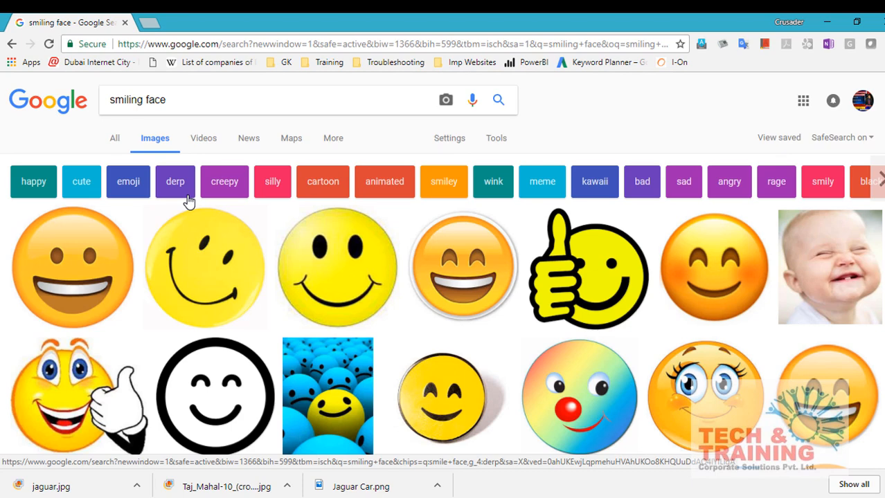
Set Usage rights to 'Labeled for reuse with modification' and browse the results
click(496, 138)
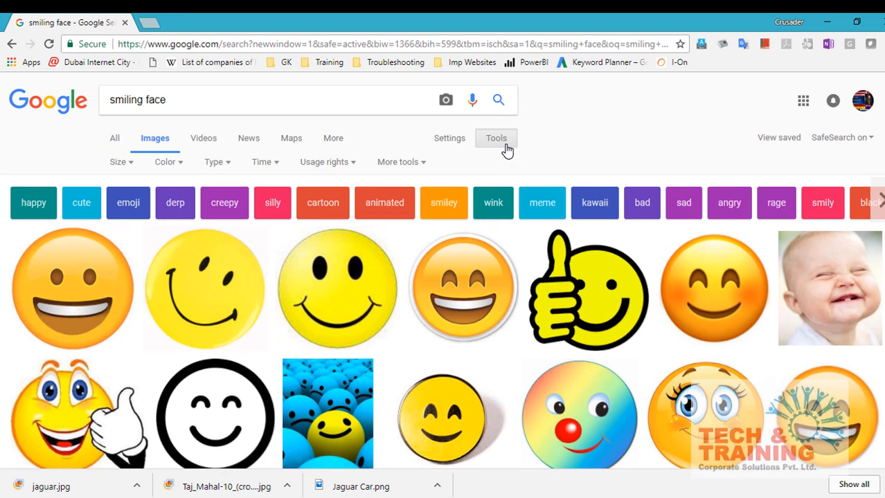
click(323, 161)
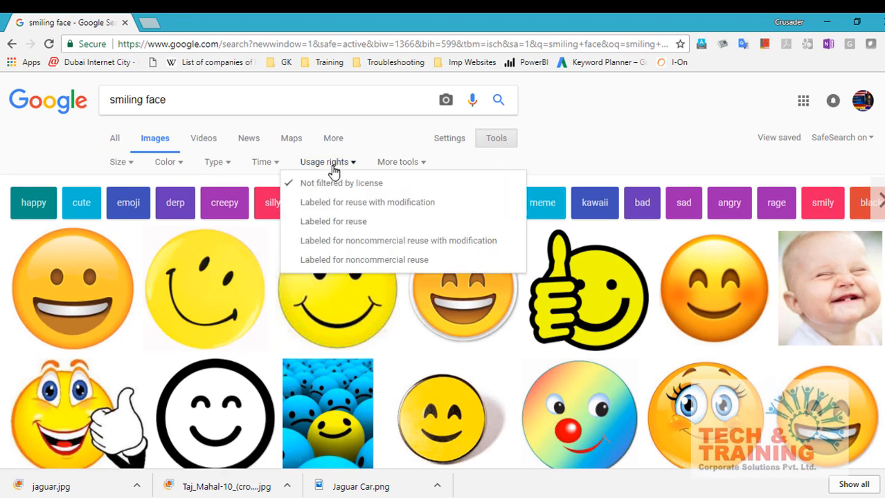
mouse_move(340, 202)
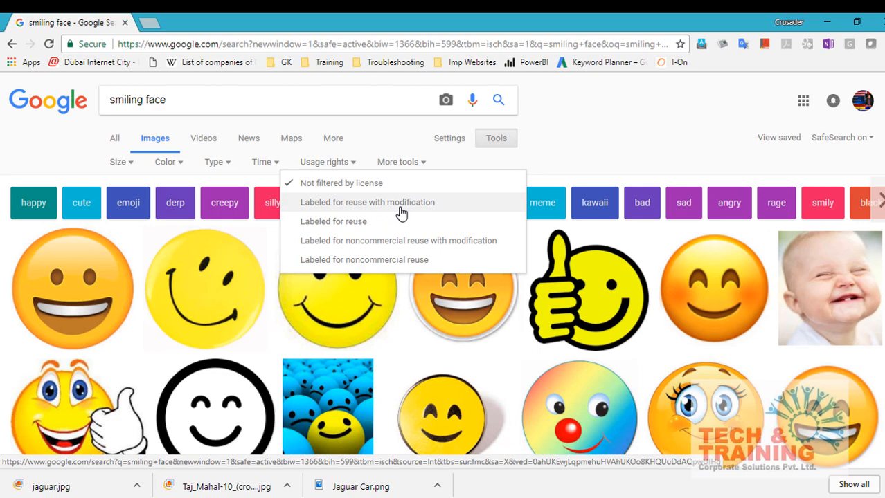
click(367, 202)
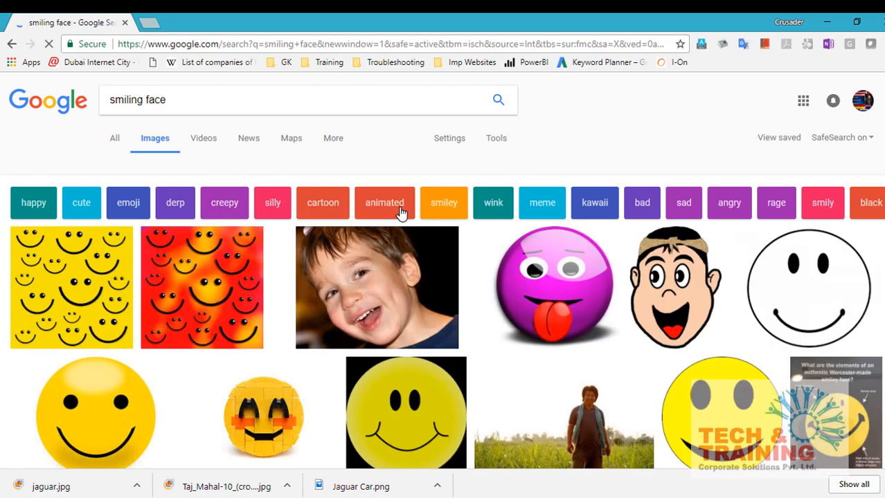
scroll(down, 3)
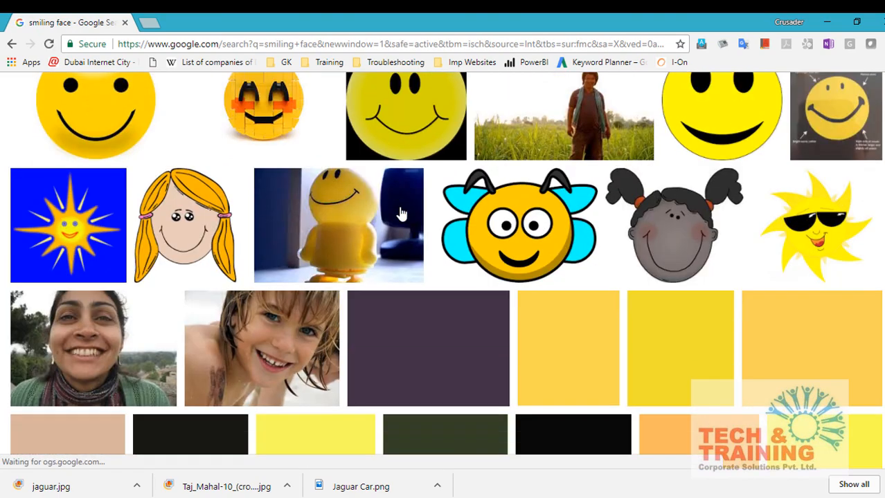
scroll(down, 3)
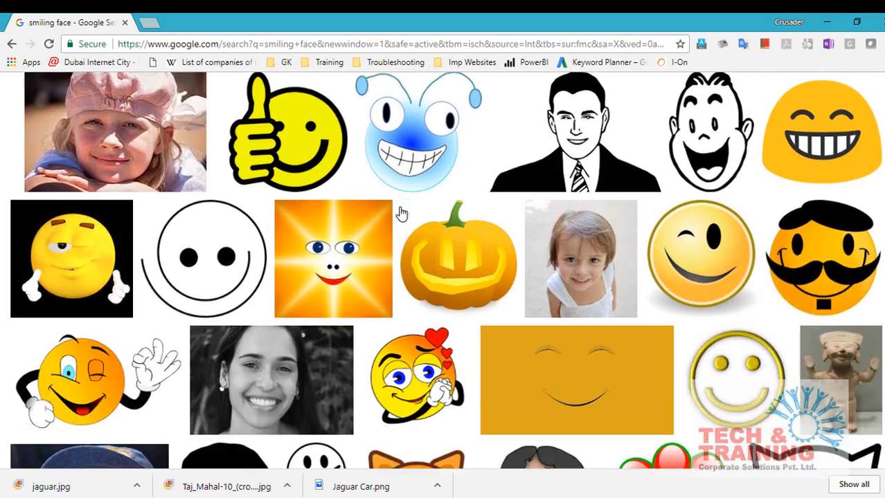
scroll(down, 3)
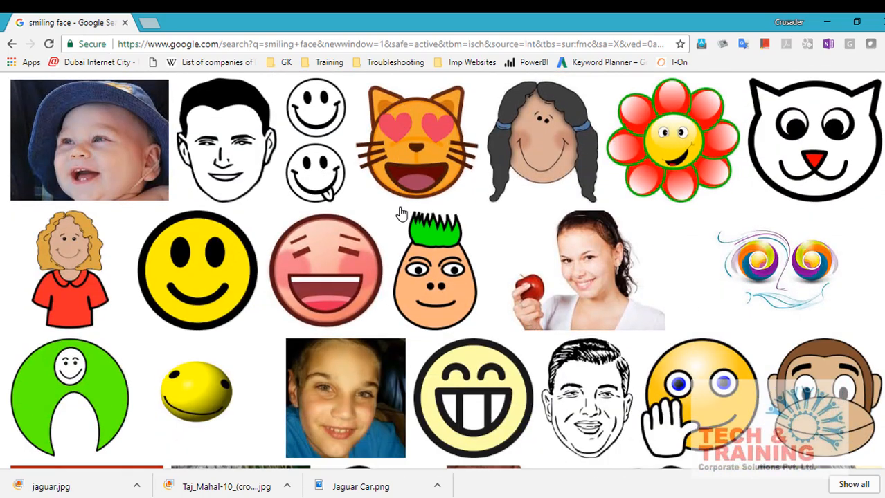
scroll(down, 3)
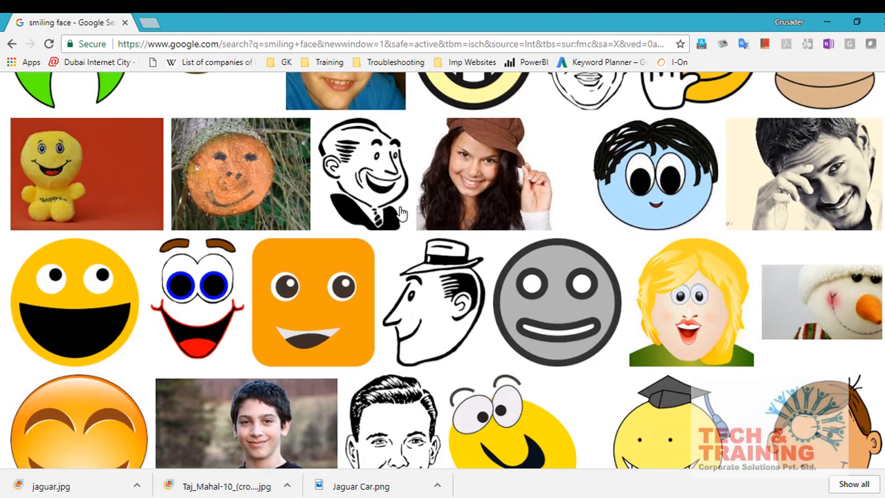
scroll(up, 3)
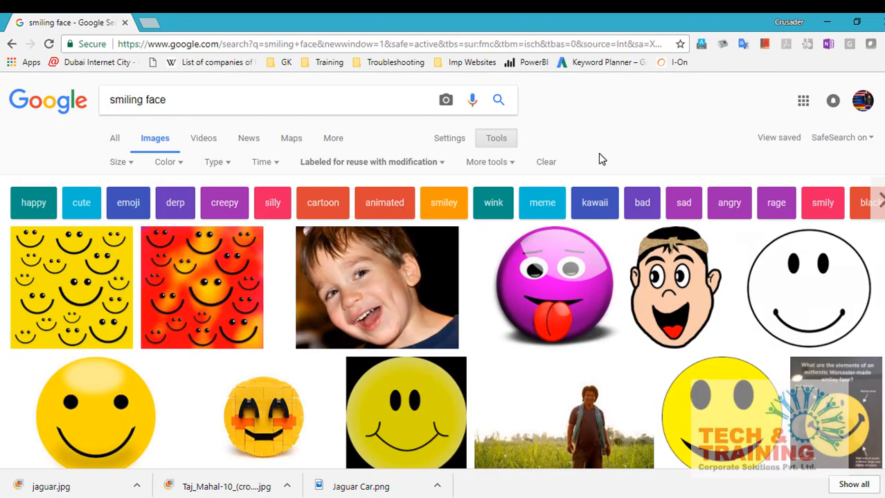
mouse_move(585, 336)
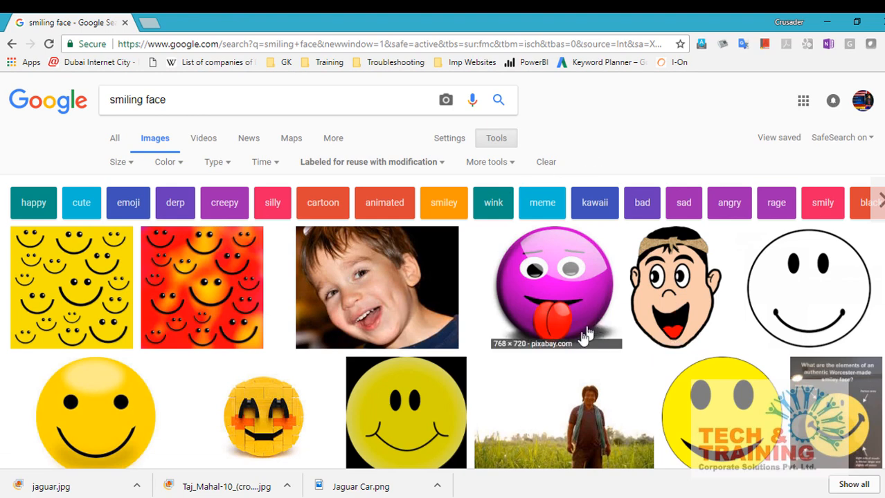
mouse_move(697, 288)
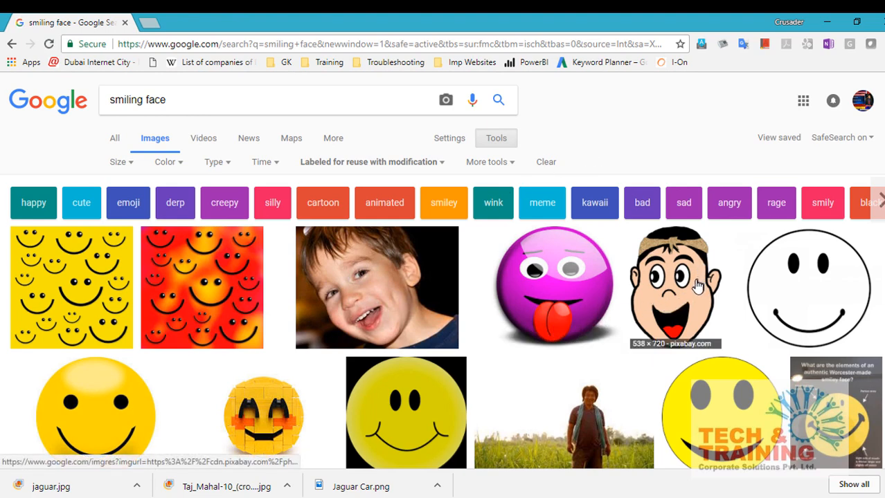
mouse_move(575, 291)
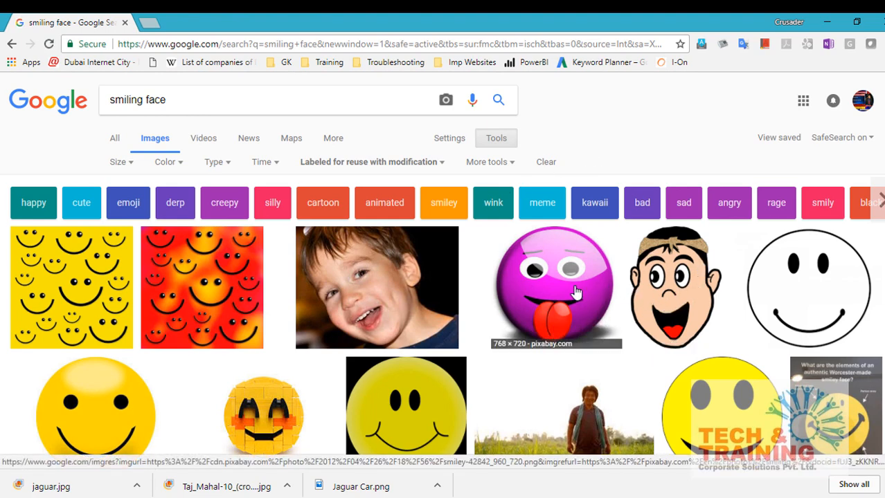
mouse_move(486, 286)
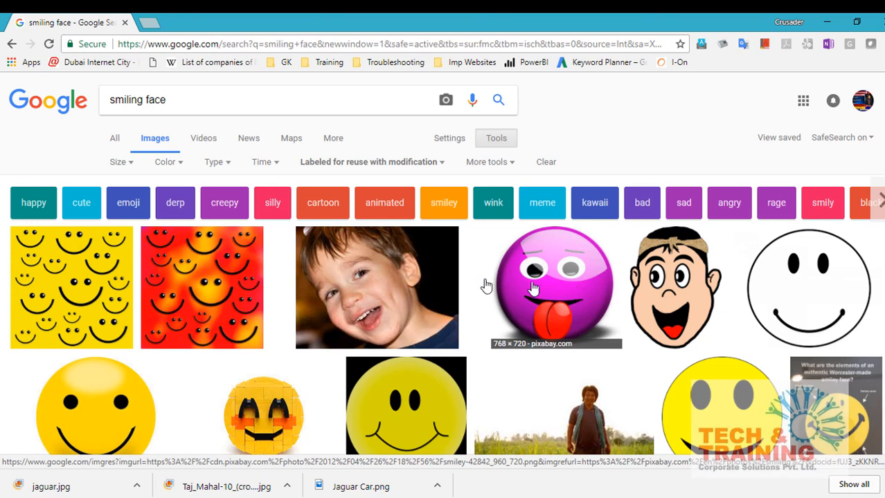
mouse_move(213, 289)
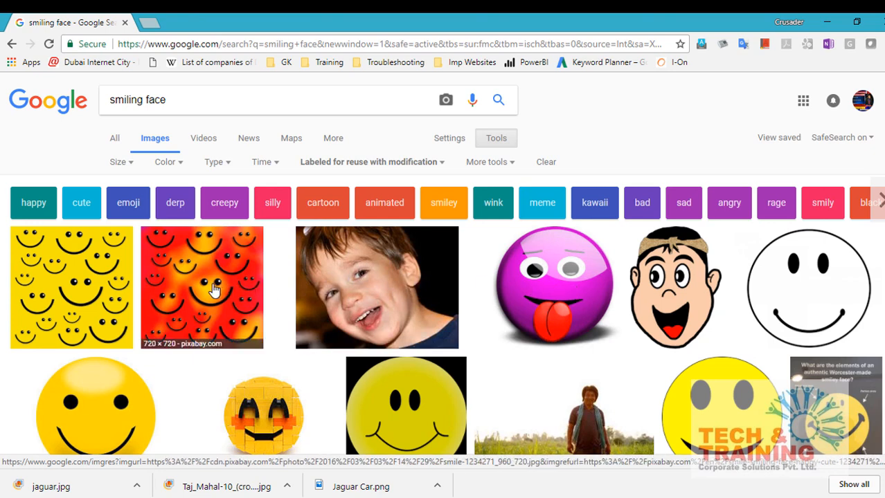
mouse_move(94, 285)
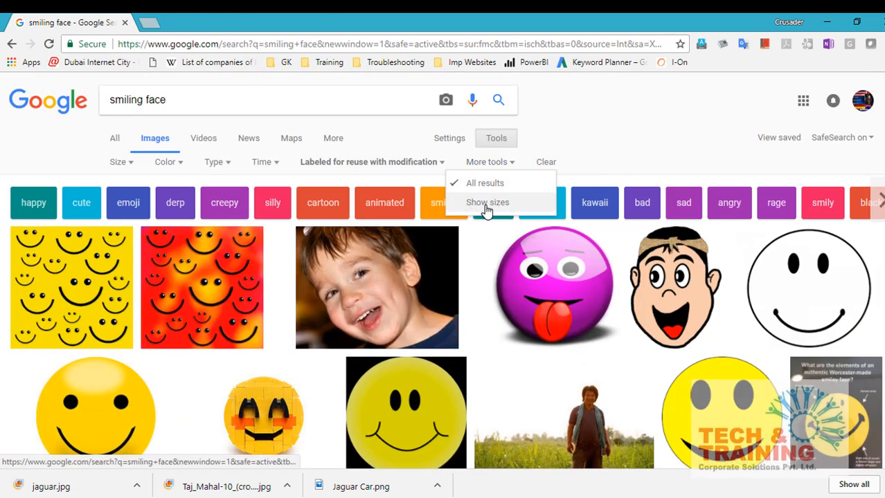
Turn on Show sizes and scroll through the sized smiling face thumbnails
click(487, 202)
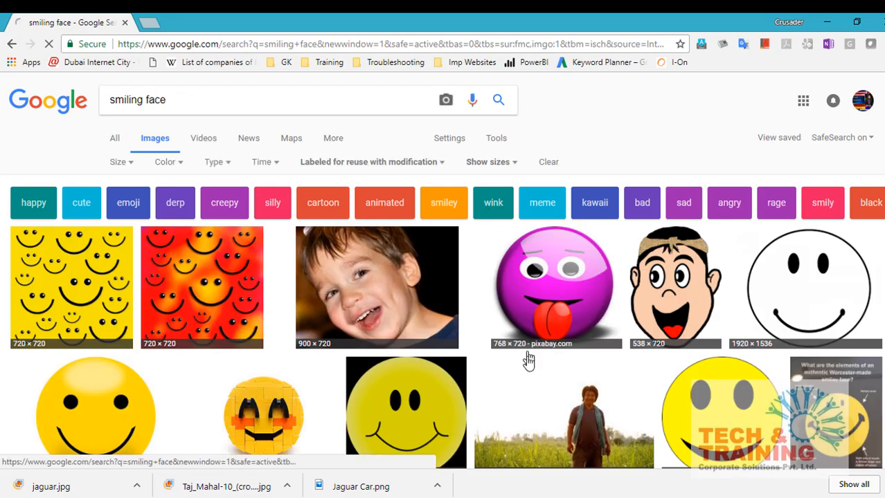
scroll(down, 3)
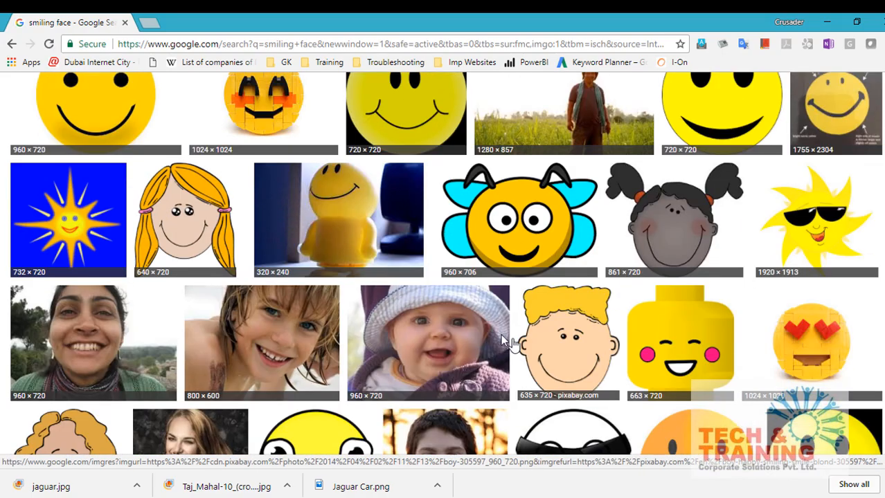
scroll(down, 3)
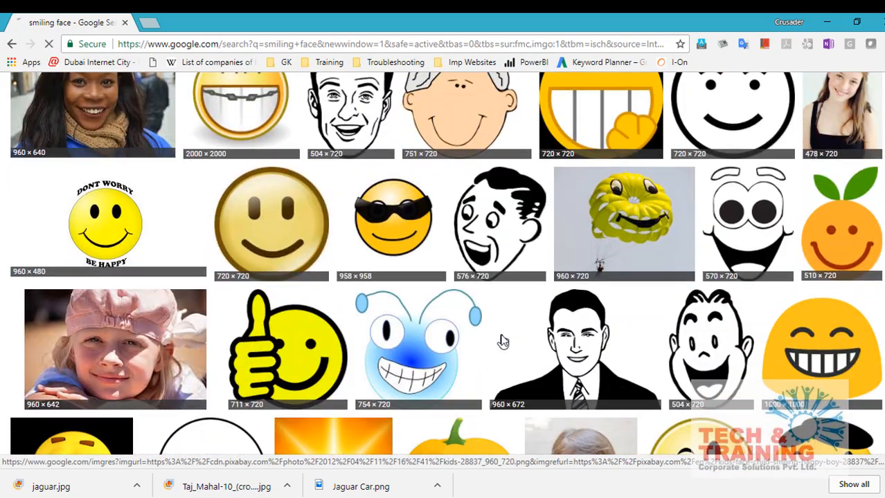
scroll(down, 3)
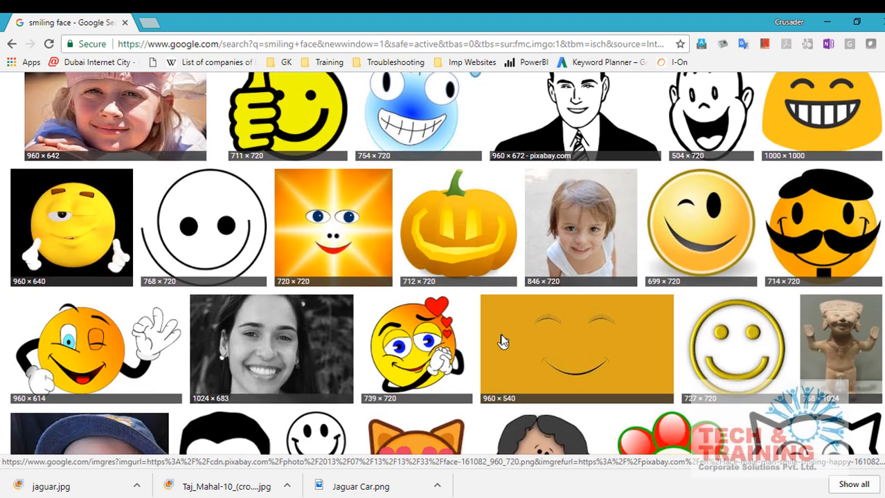